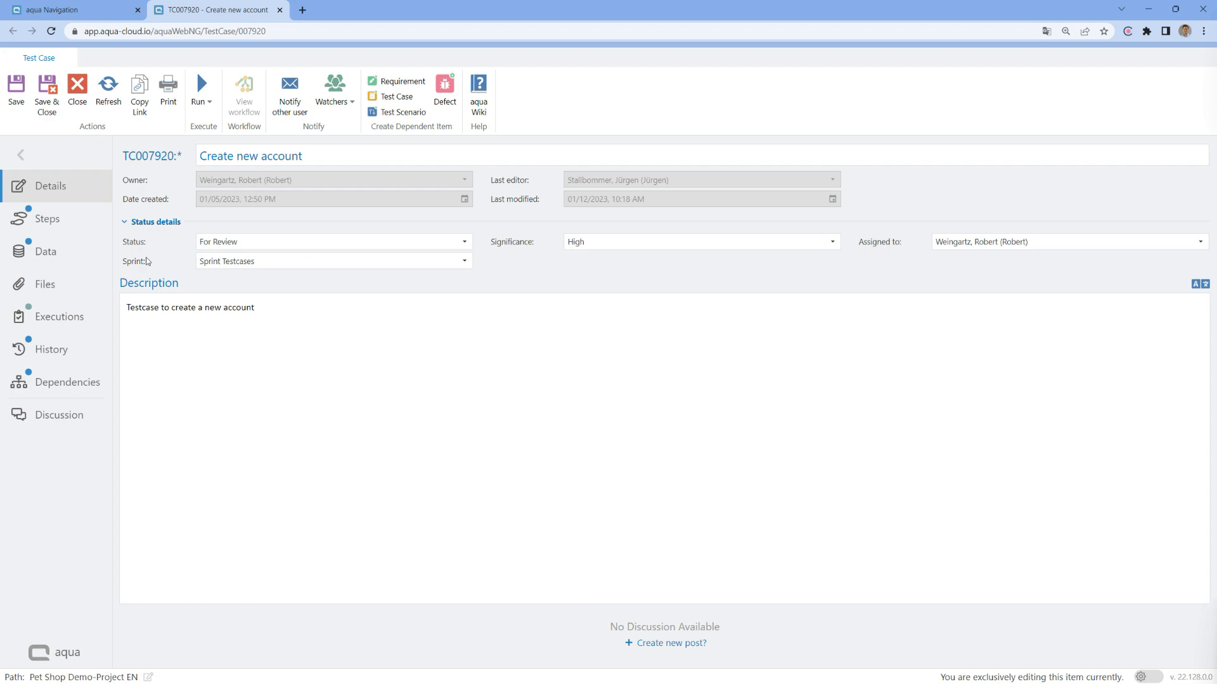
Step: Show the Create new account steps and open step 005, the nested Log in test case
left_click(48, 219)
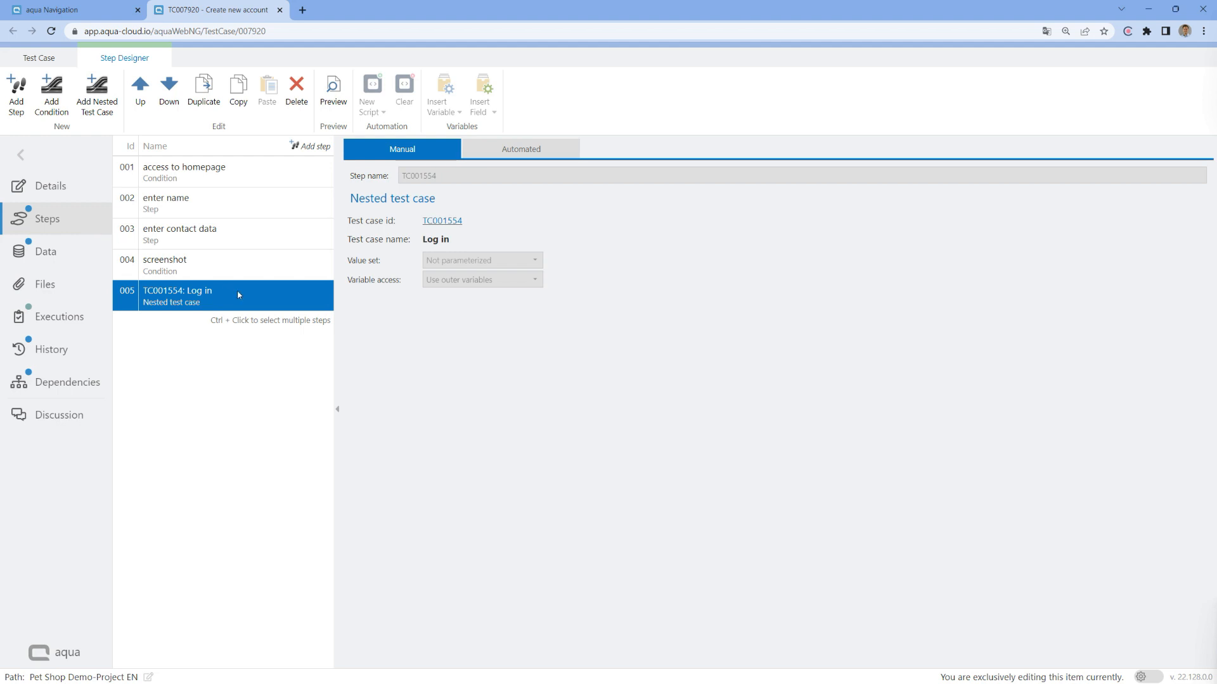
mouse_move(242, 297)
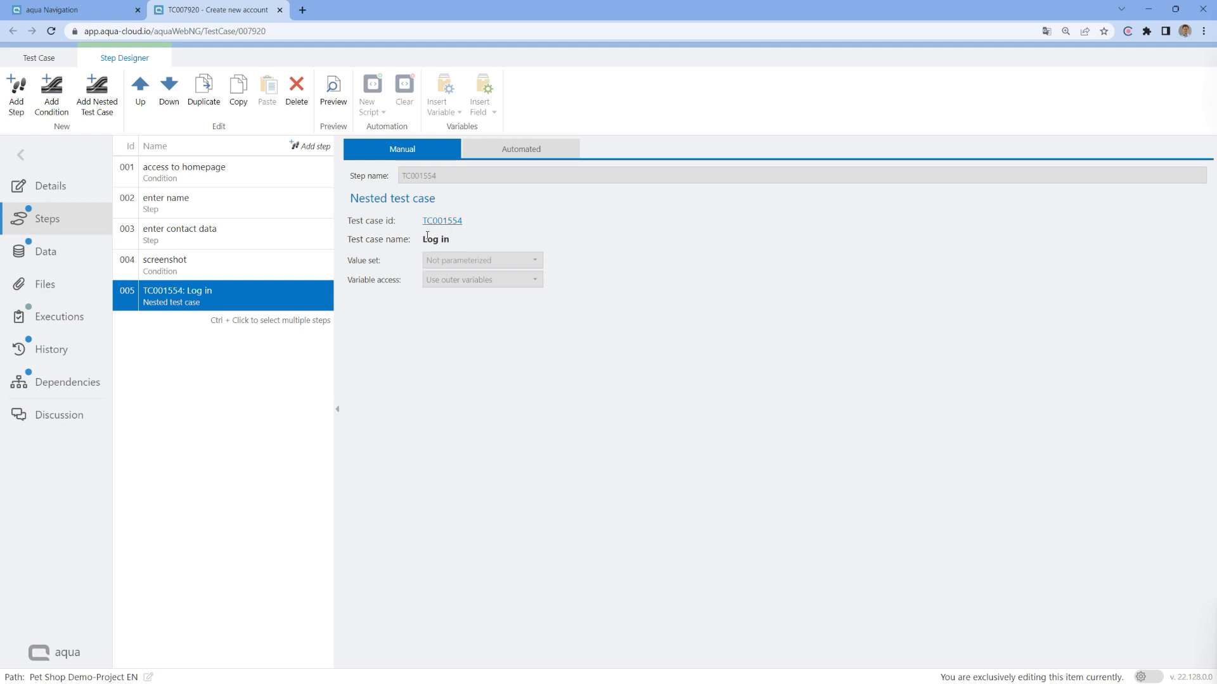
left_click(186, 203)
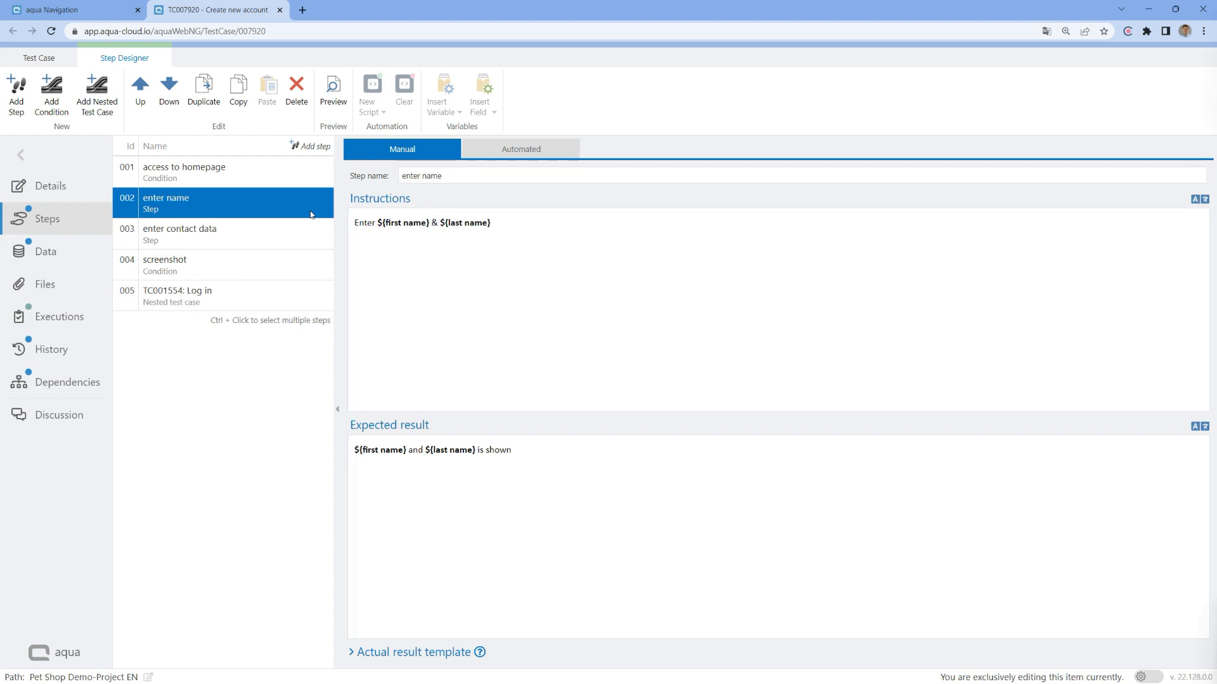
Step: Read steps 002 and 001, then return to the test case's Details view
left_click(184, 172)
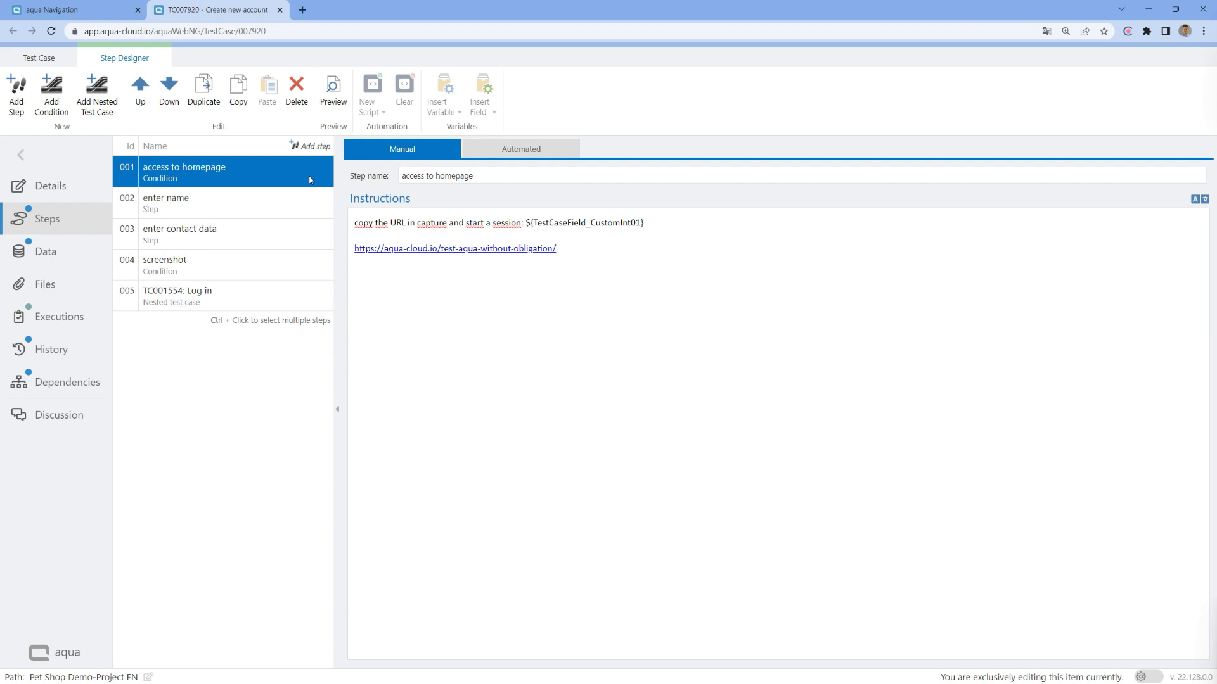
mouse_move(82, 252)
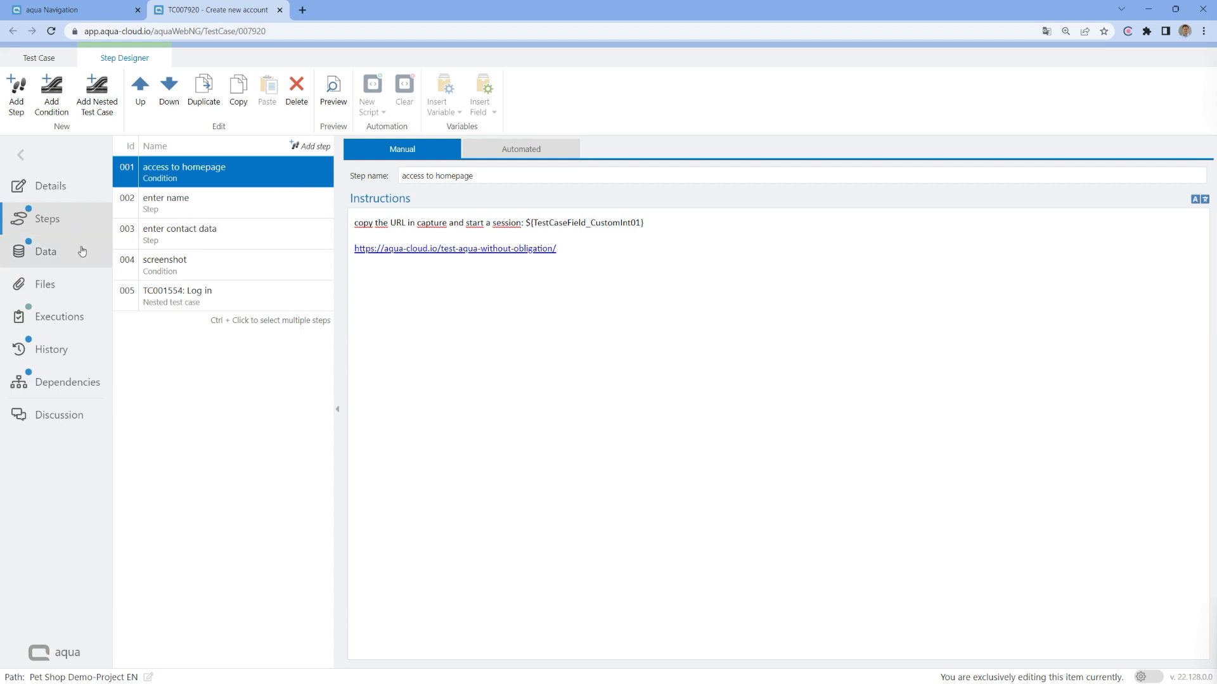
left_click(45, 252)
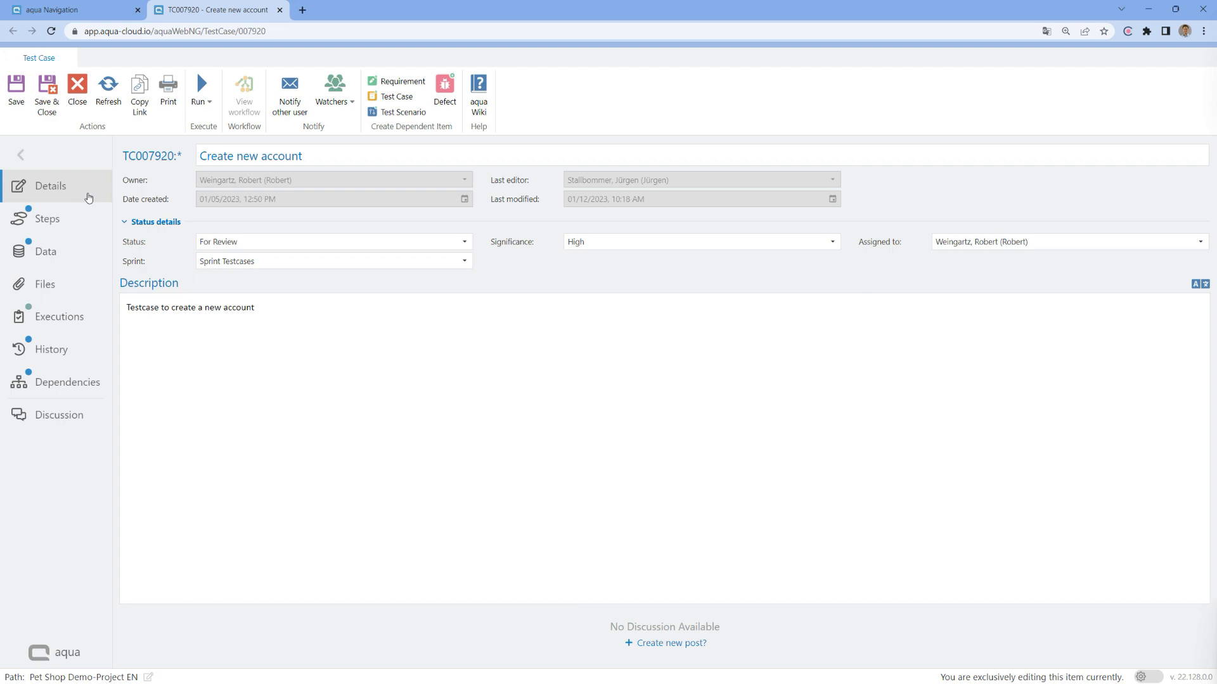
Step: Run Create new account with the Paul value set, starting at step 001
left_click(199, 91)
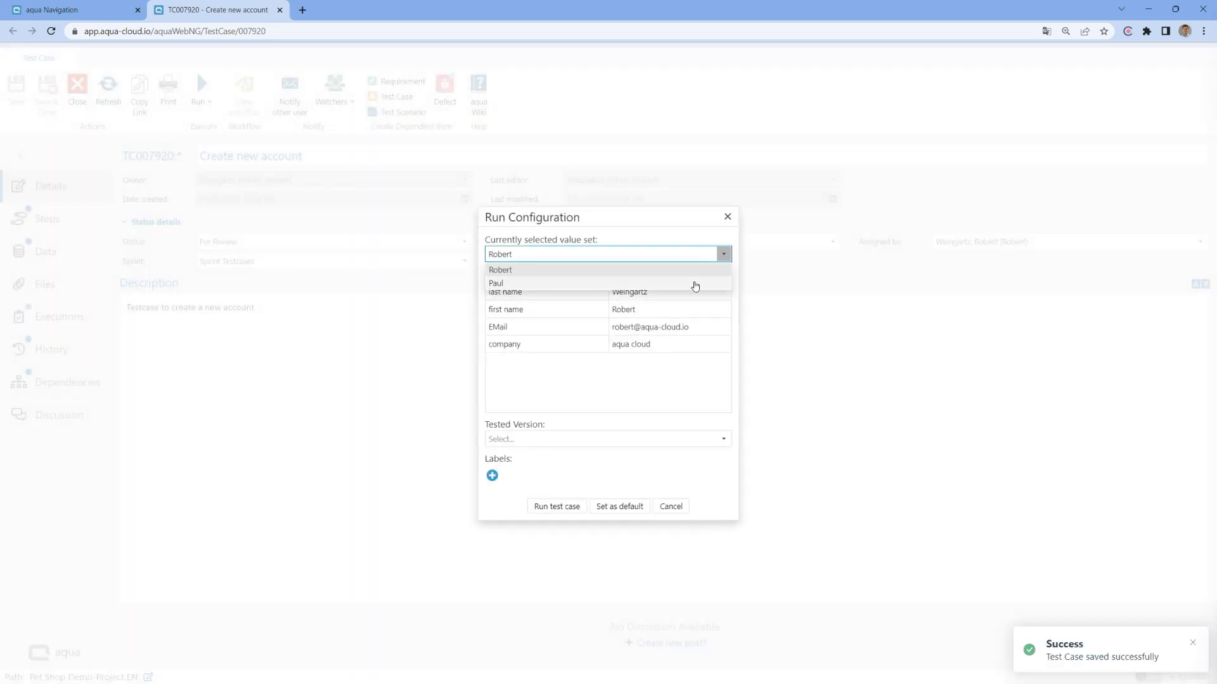
left_click(497, 283)
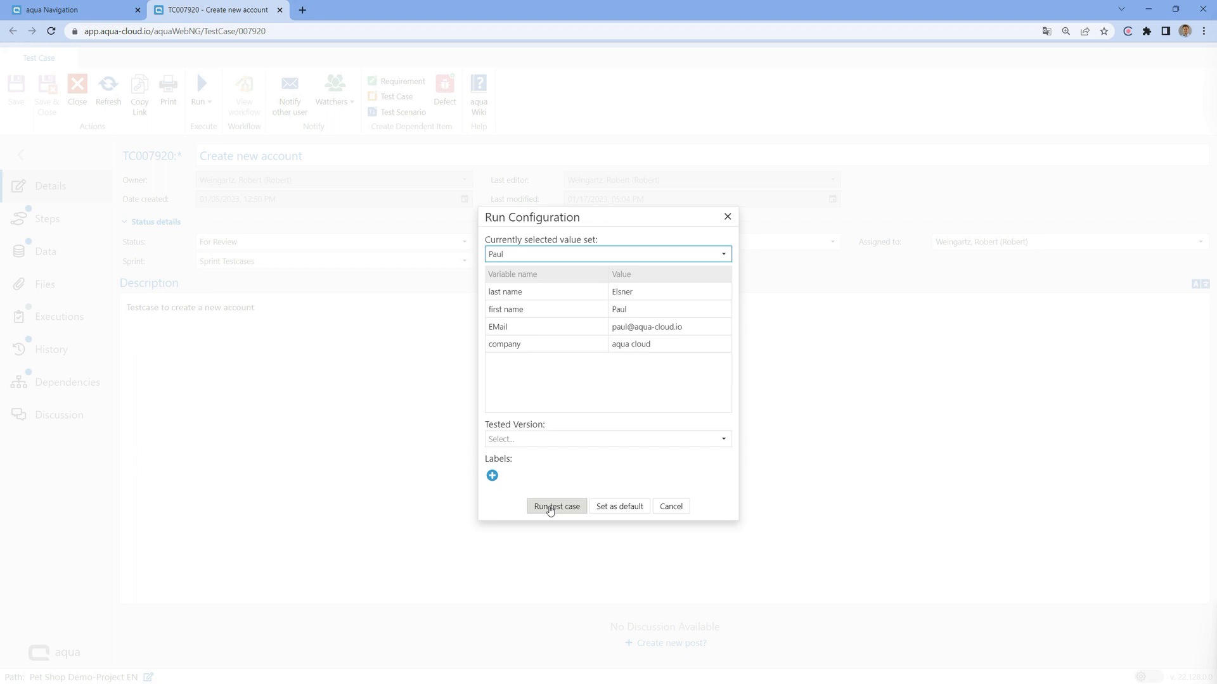
left_click(557, 506)
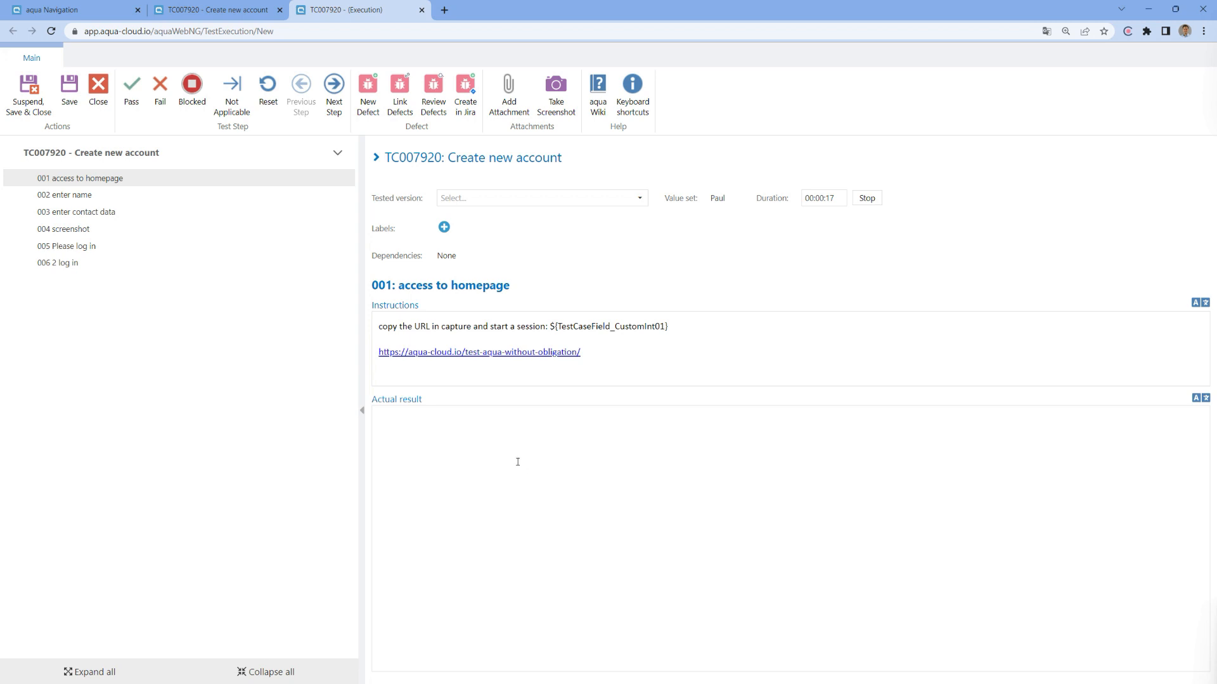
left_click(131, 87)
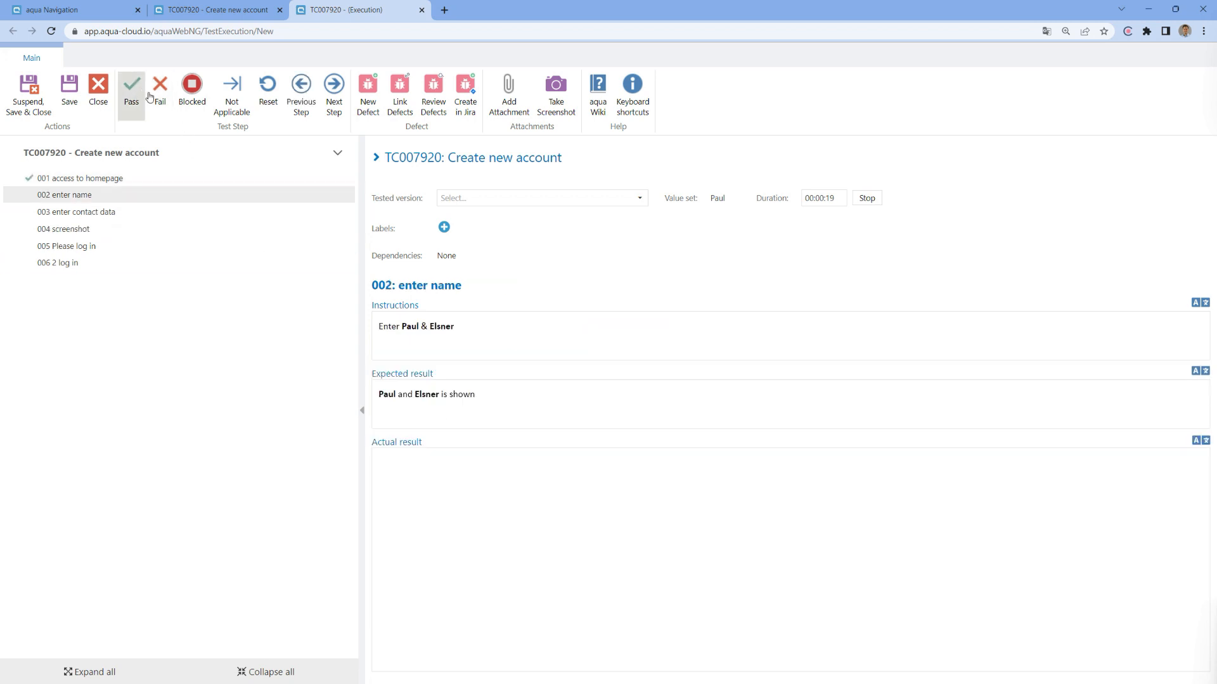
left_click(160, 86)
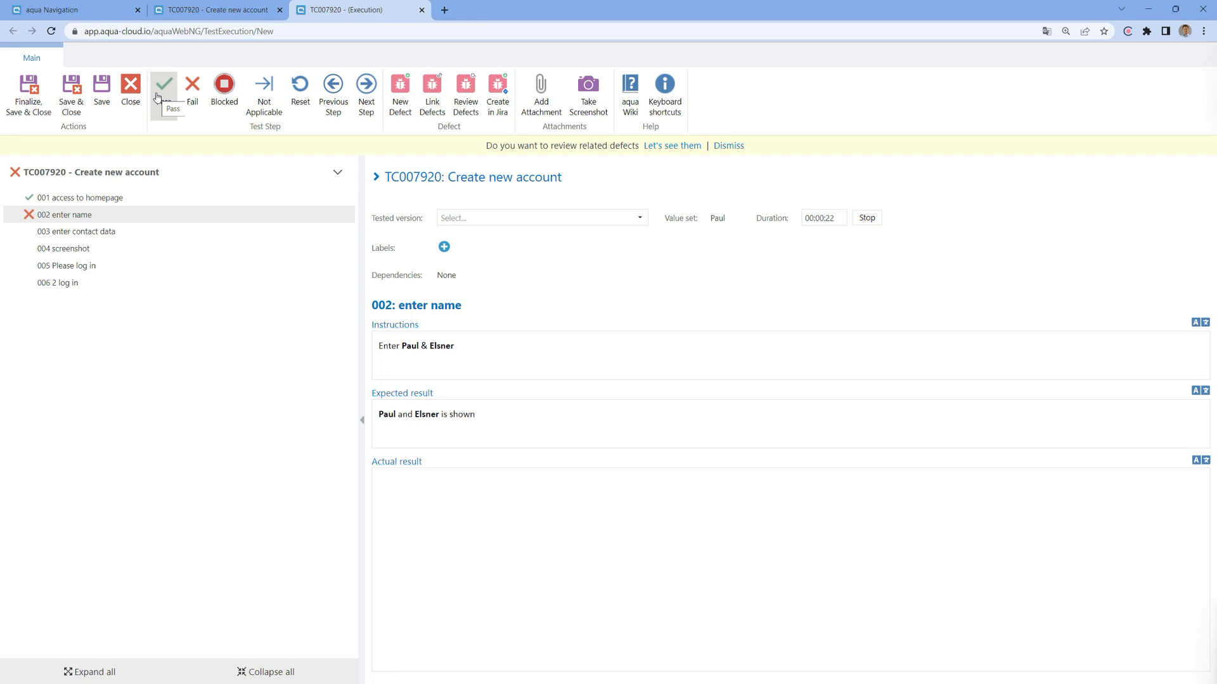
left_click(80, 177)
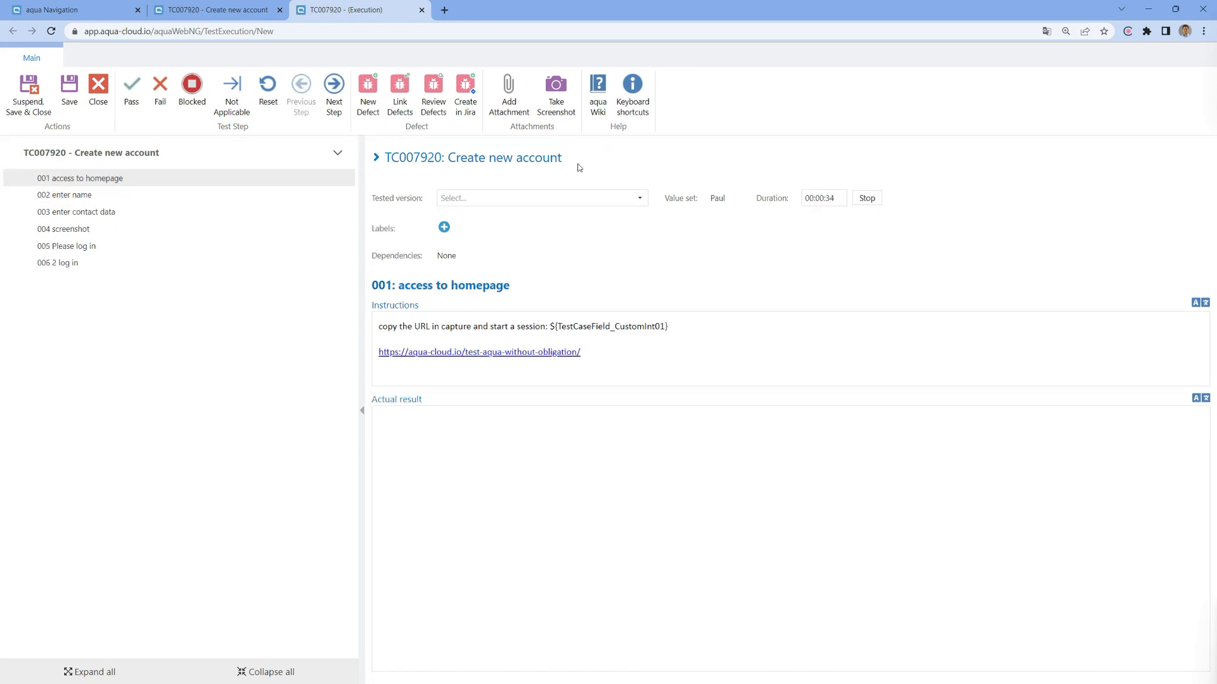
Step: In aqua Capture, record the free signup page visit and pass step 001 access to homepage
left_click(1127, 31)
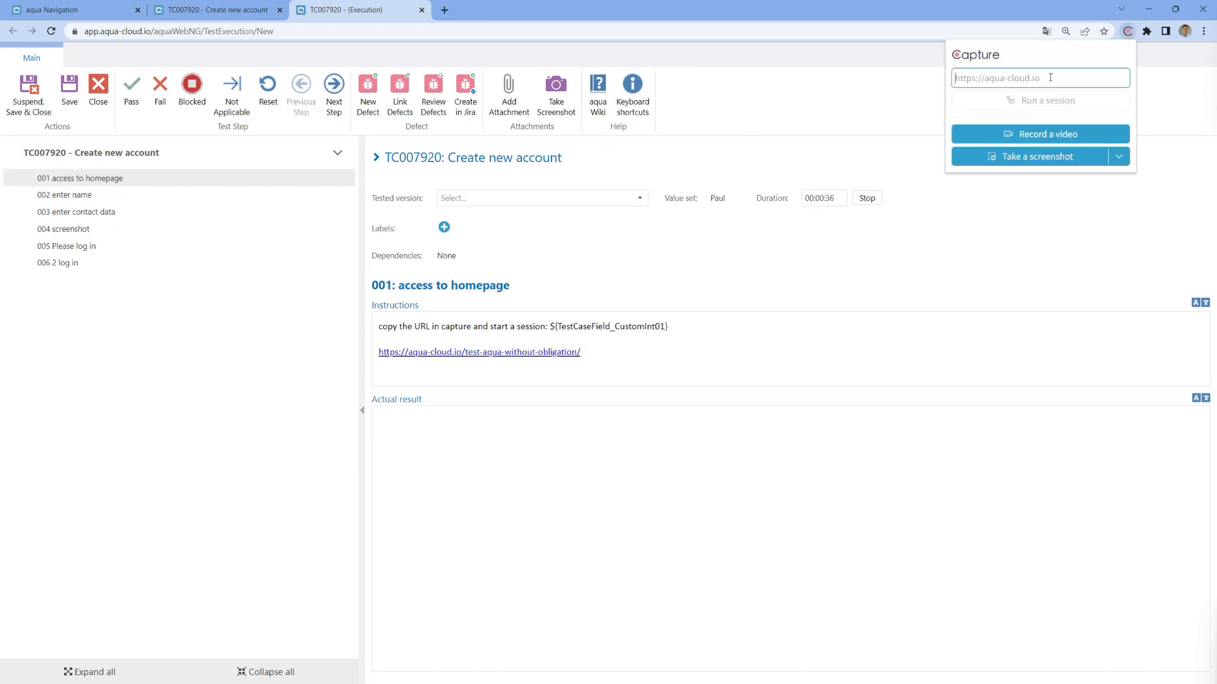
type("https://aqua-cloud.io/test-aqua-without-obligation/")
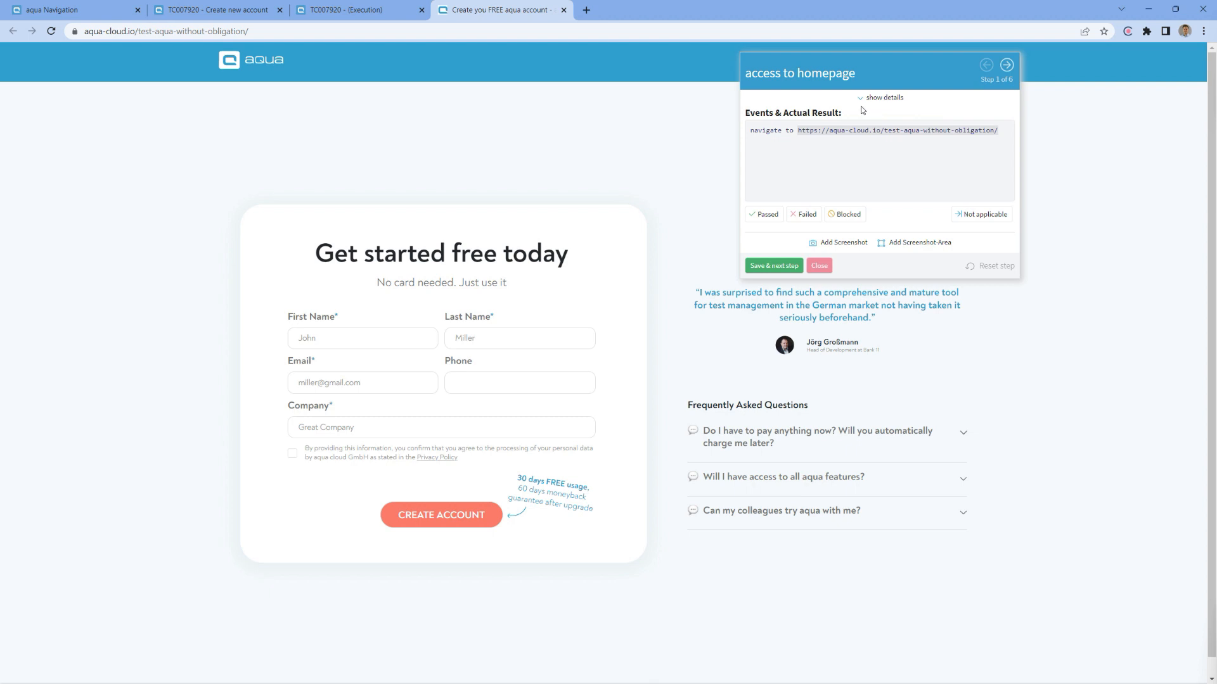
left_click(884, 97)
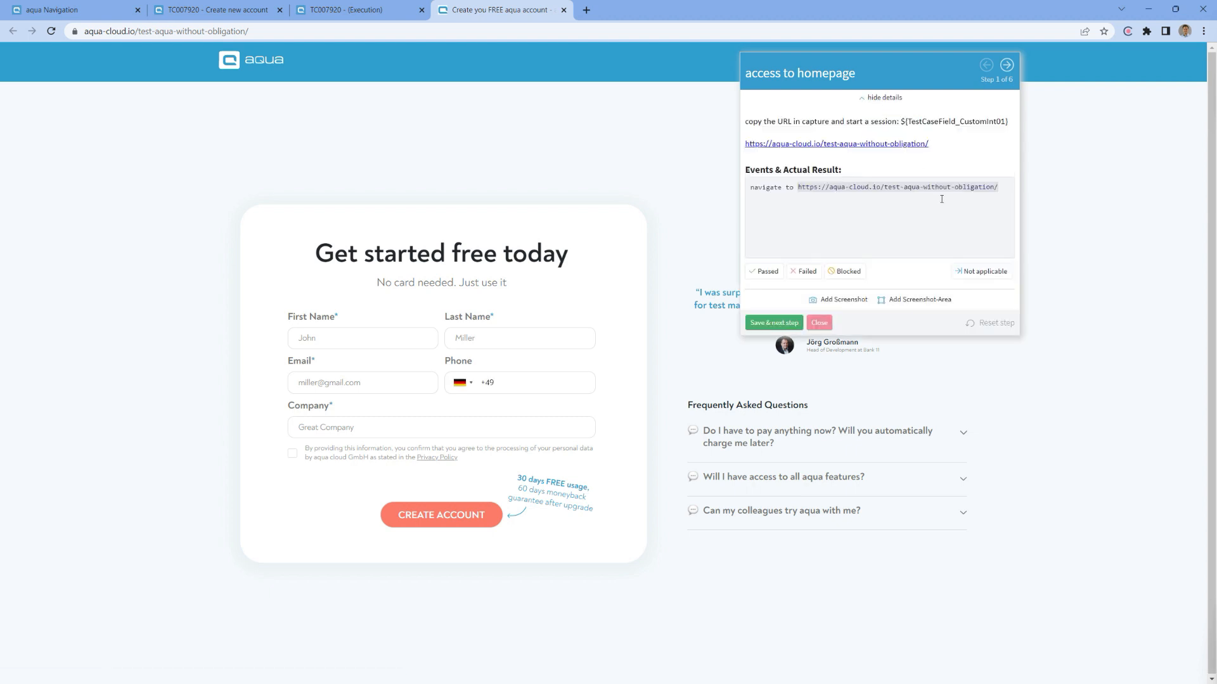
left_click(764, 270)
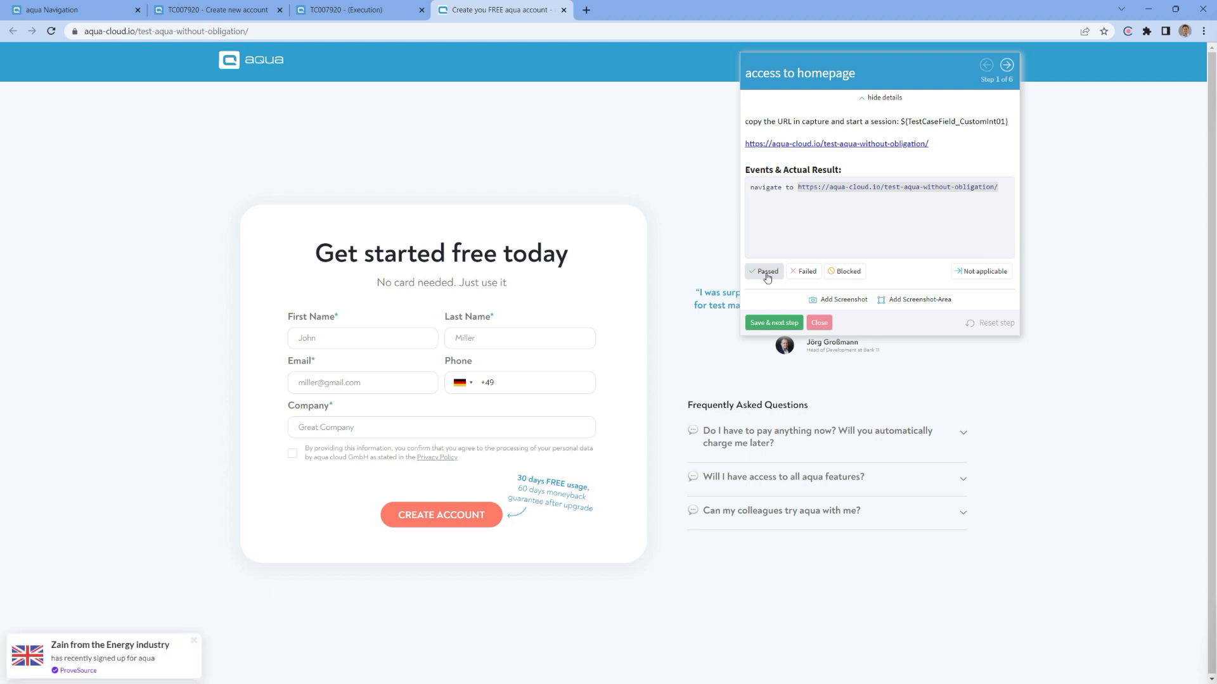
left_click(764, 270)
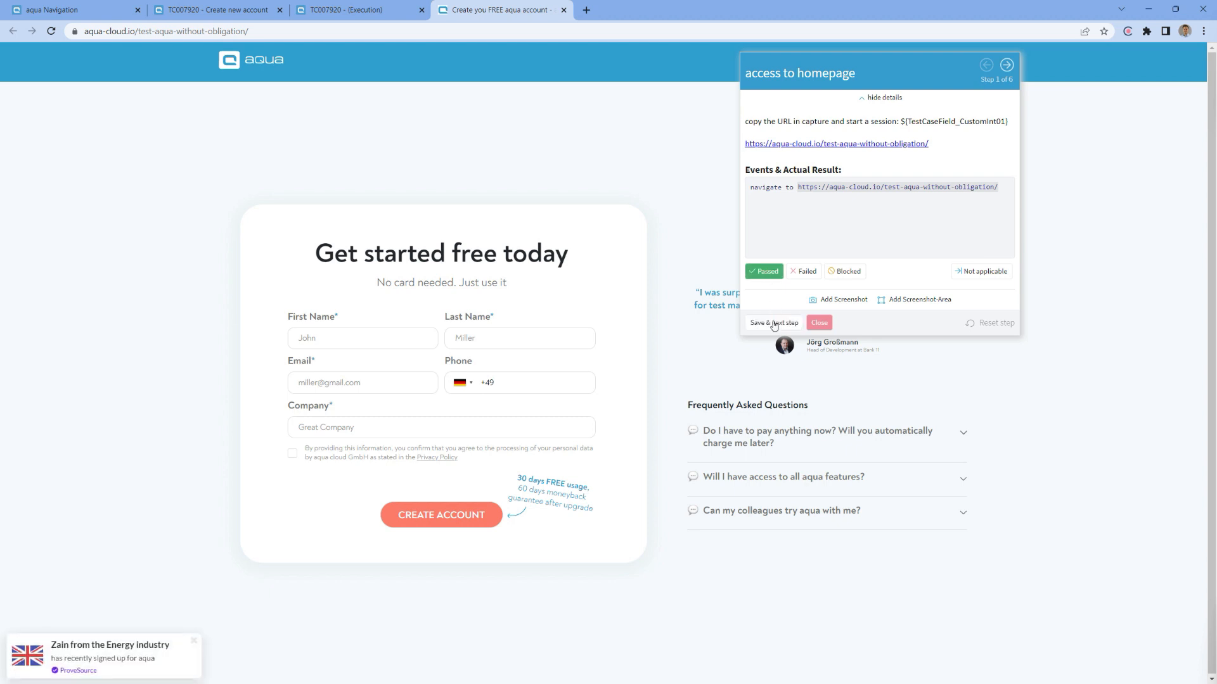
left_click(773, 322)
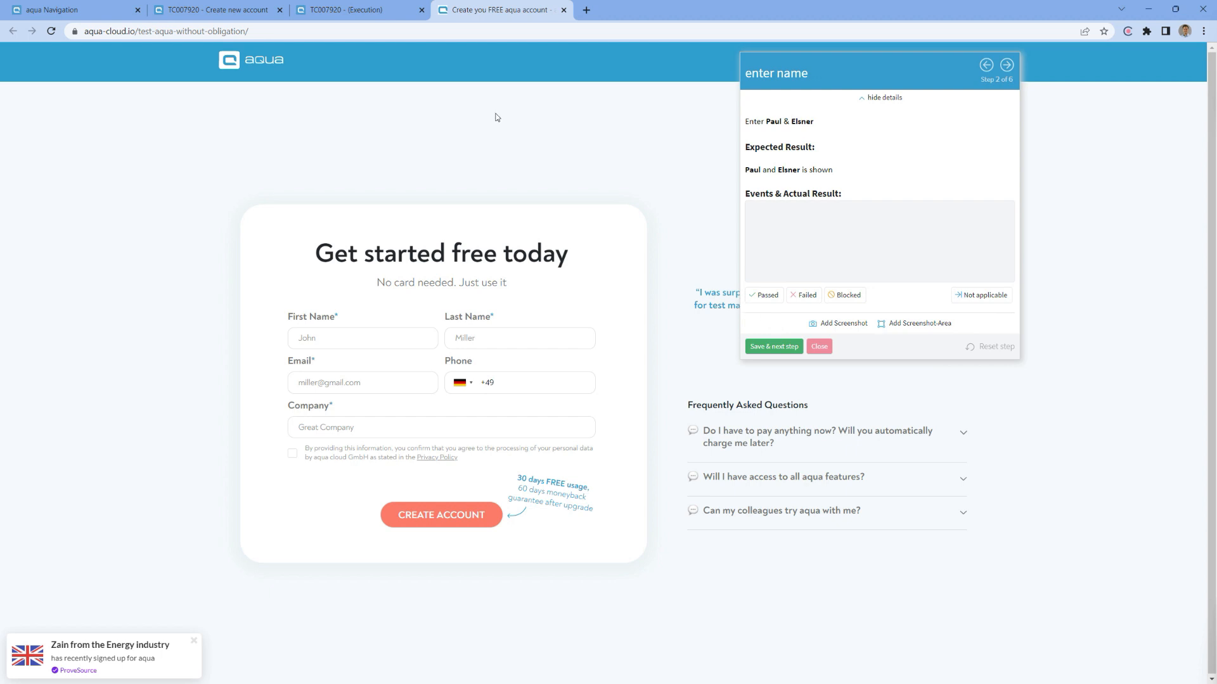
left_click(358, 10)
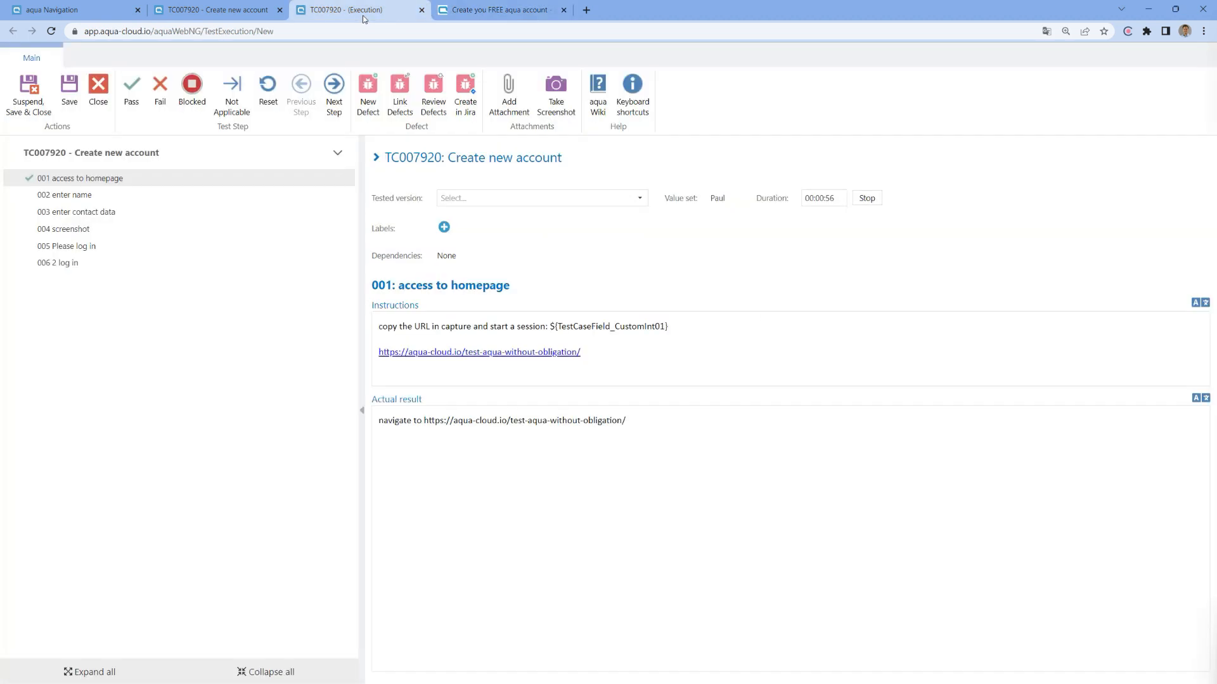
Step: Fail step 002 enter name with actual result 'not able to enter name'
left_click(218, 9)
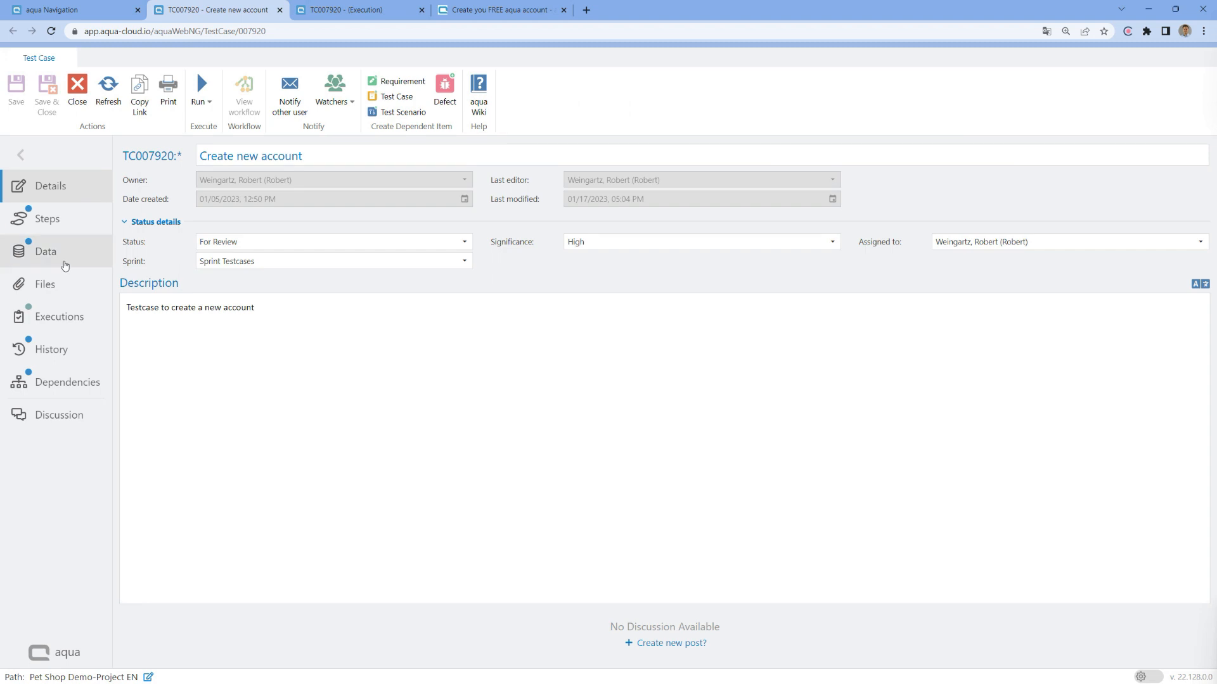
left_click(59, 317)
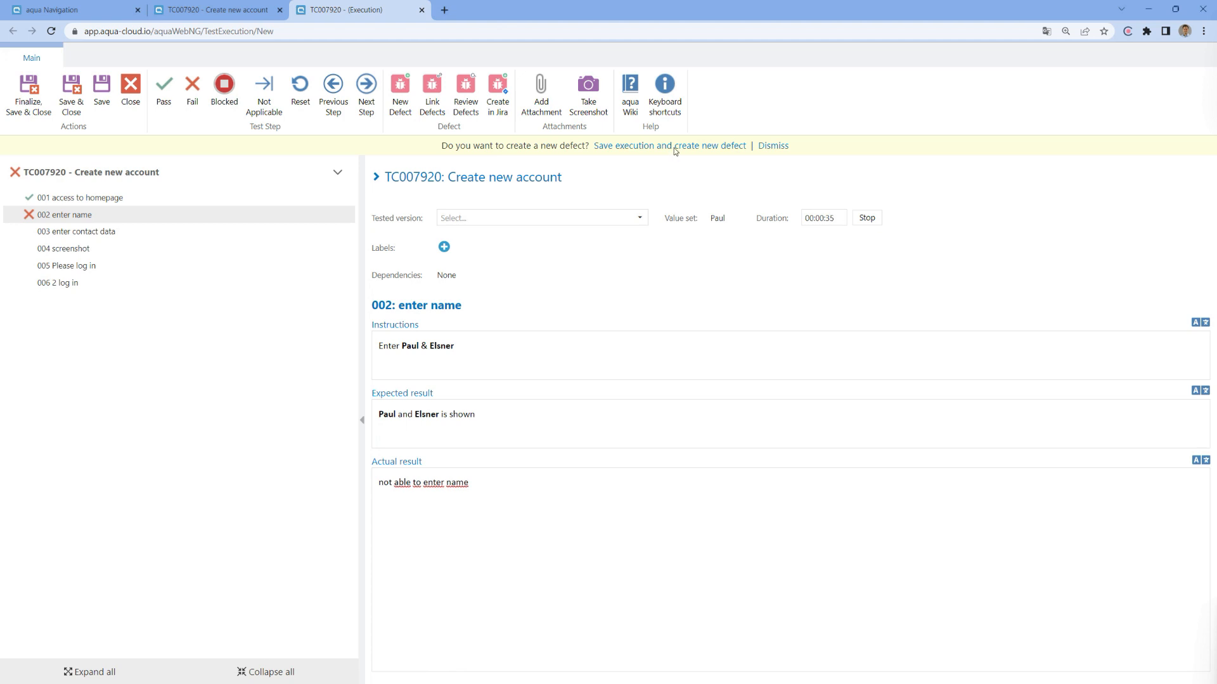
Step: Save the execution and start a new defect titled 'not able to enter name'
left_click(867, 217)
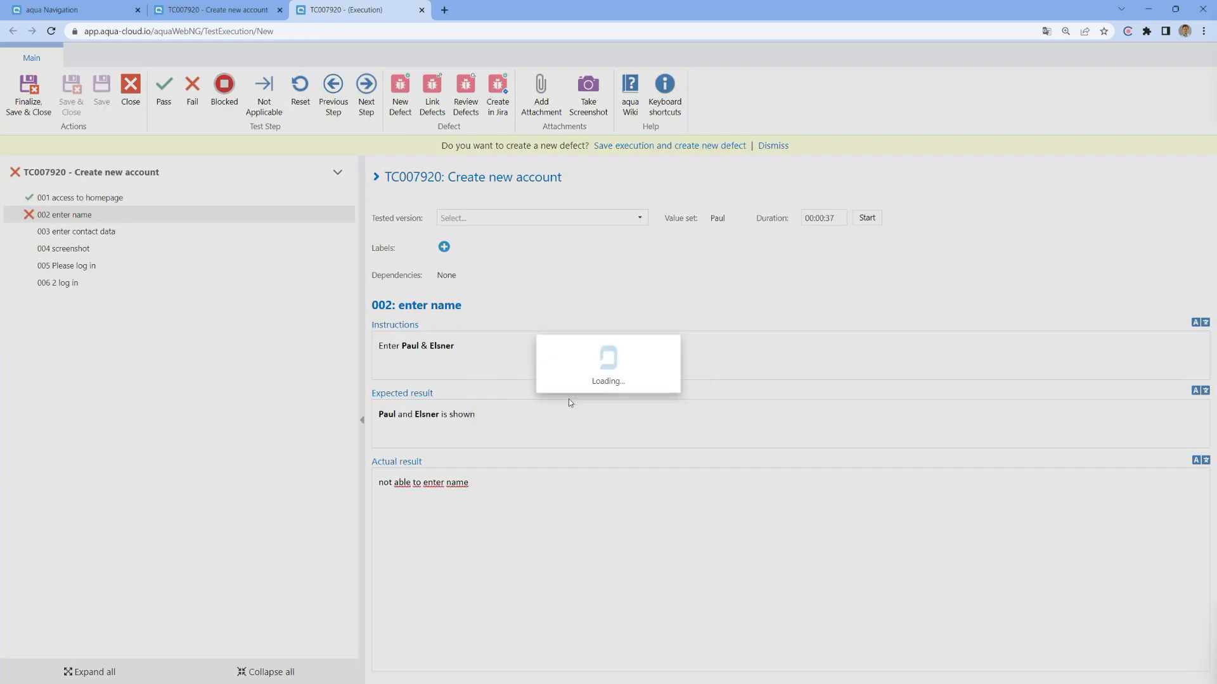
left_click(668, 145)
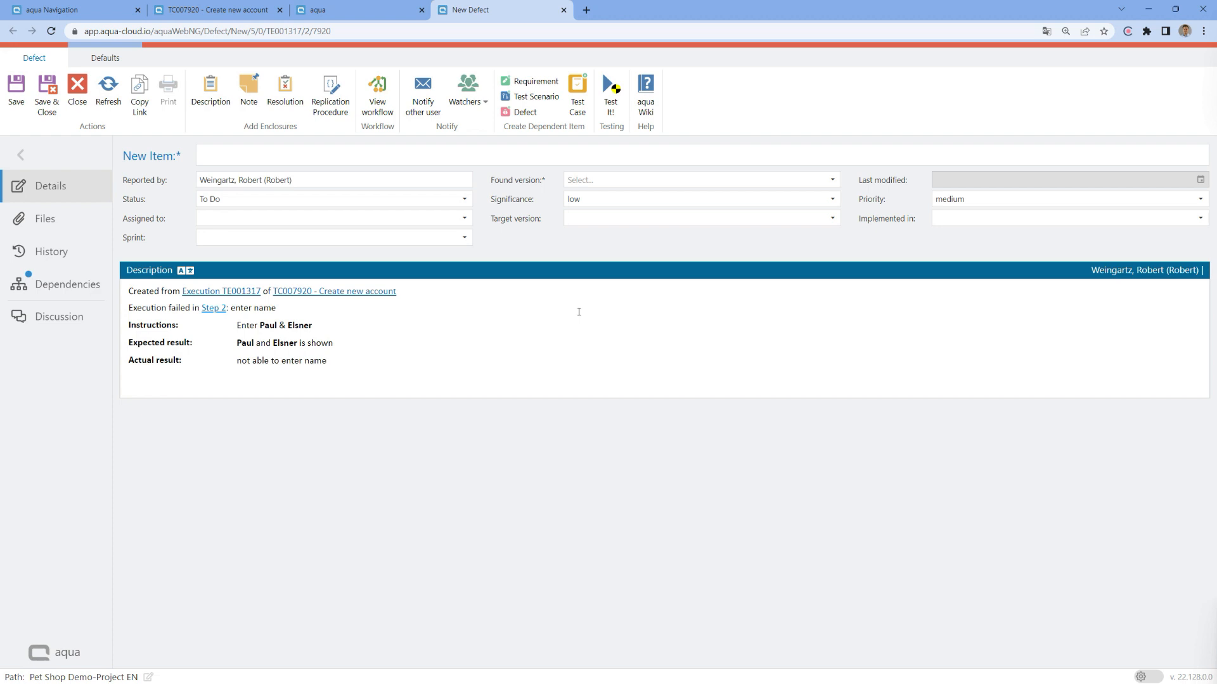
mouse_move(564, 312)
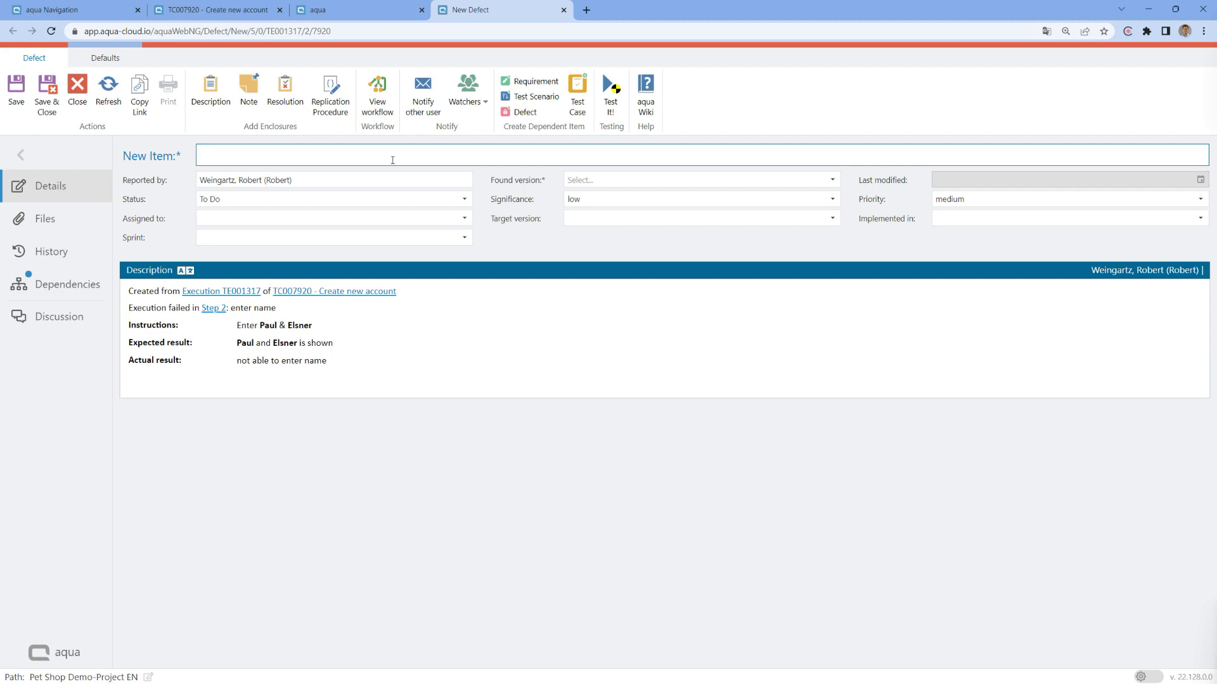
type("not able to")
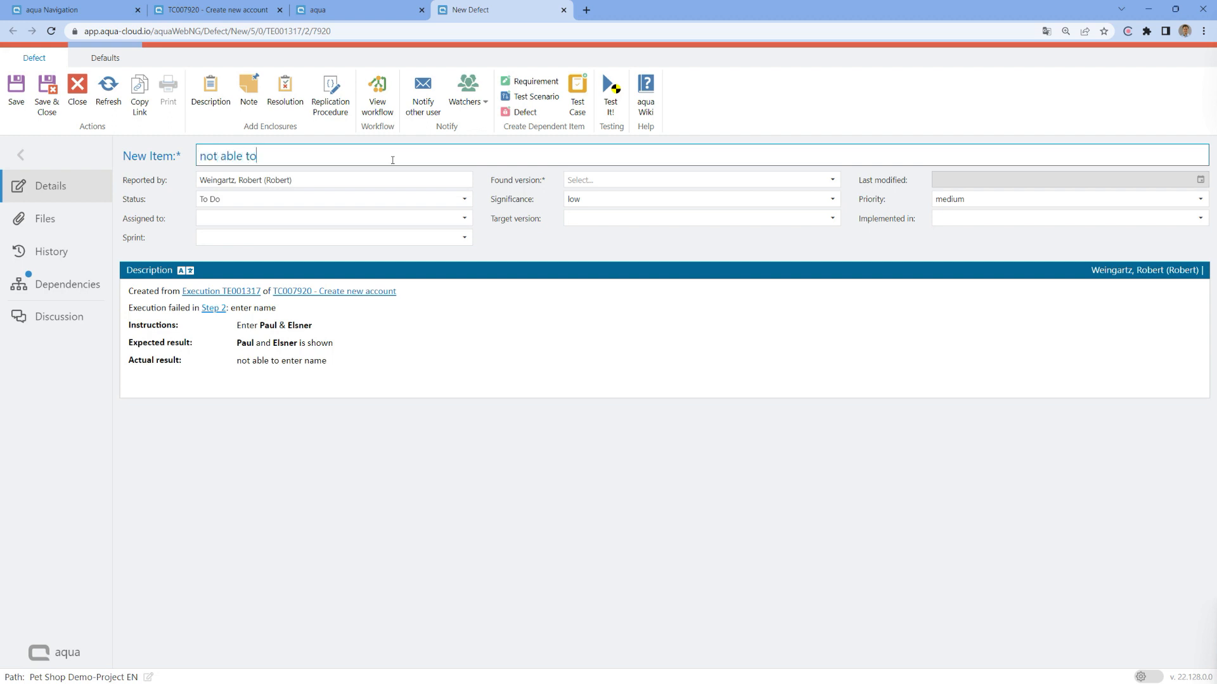
type("enter name")
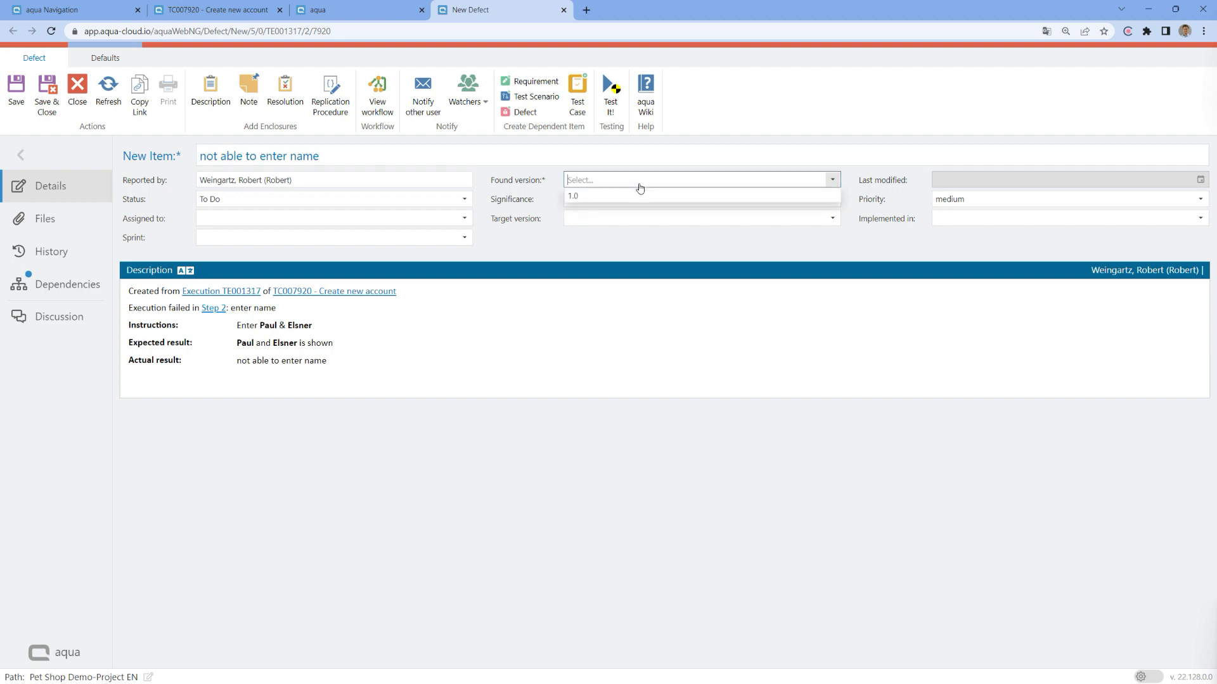
Step: Set found version 1.0, assign a team member, save, and set status In Progress
left_click(572, 195)
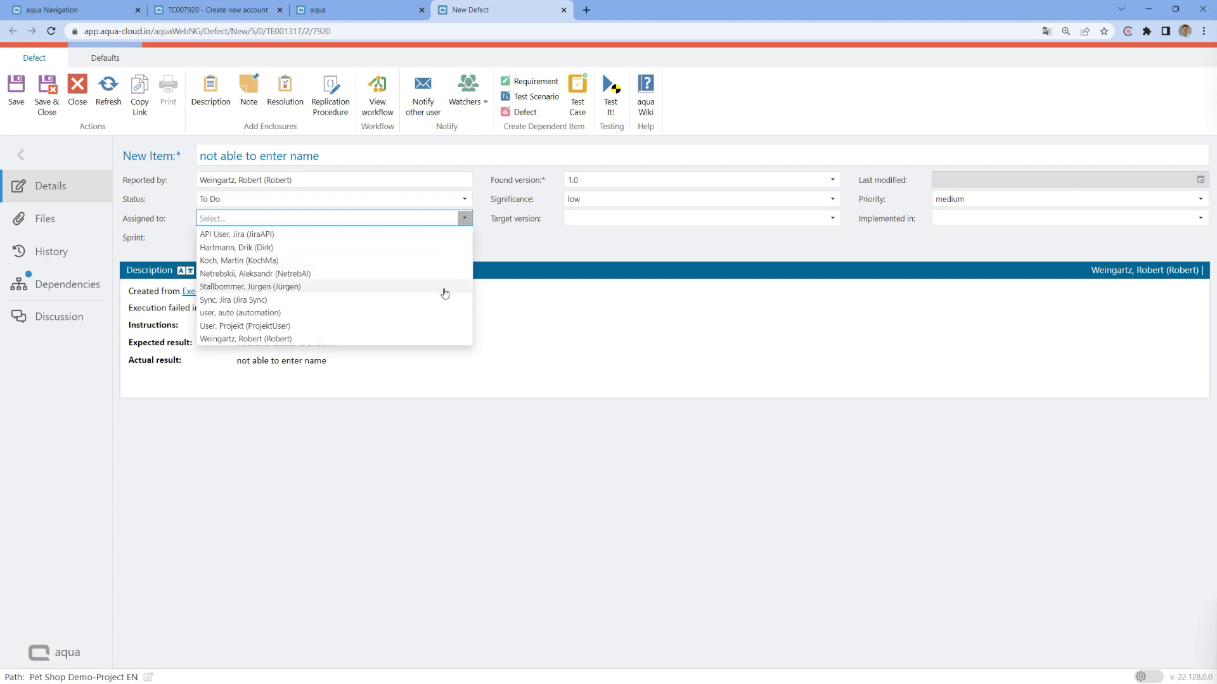
left_click(249, 286)
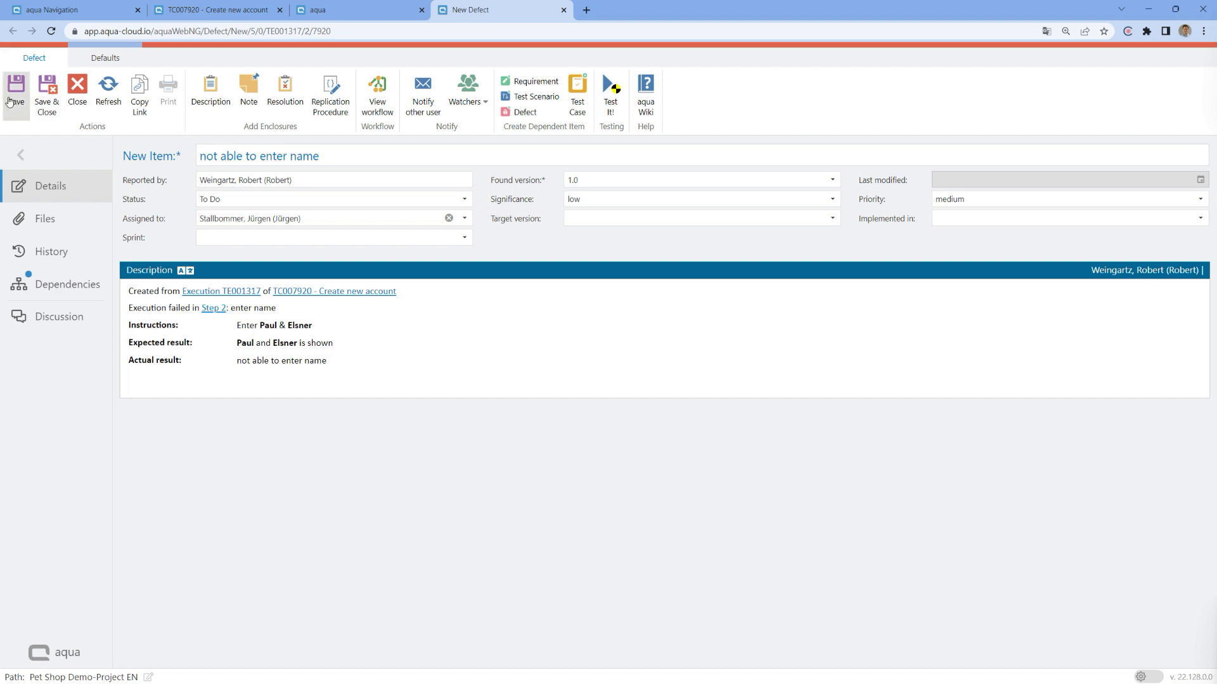
left_click(15, 91)
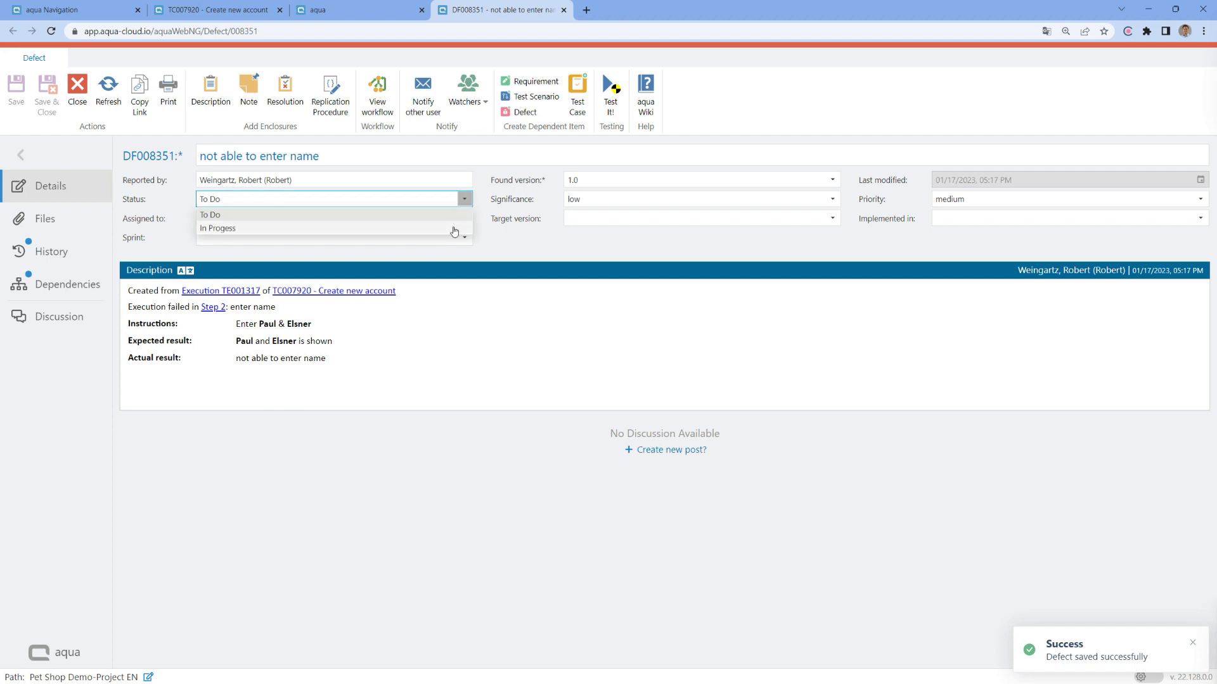
left_click(218, 228)
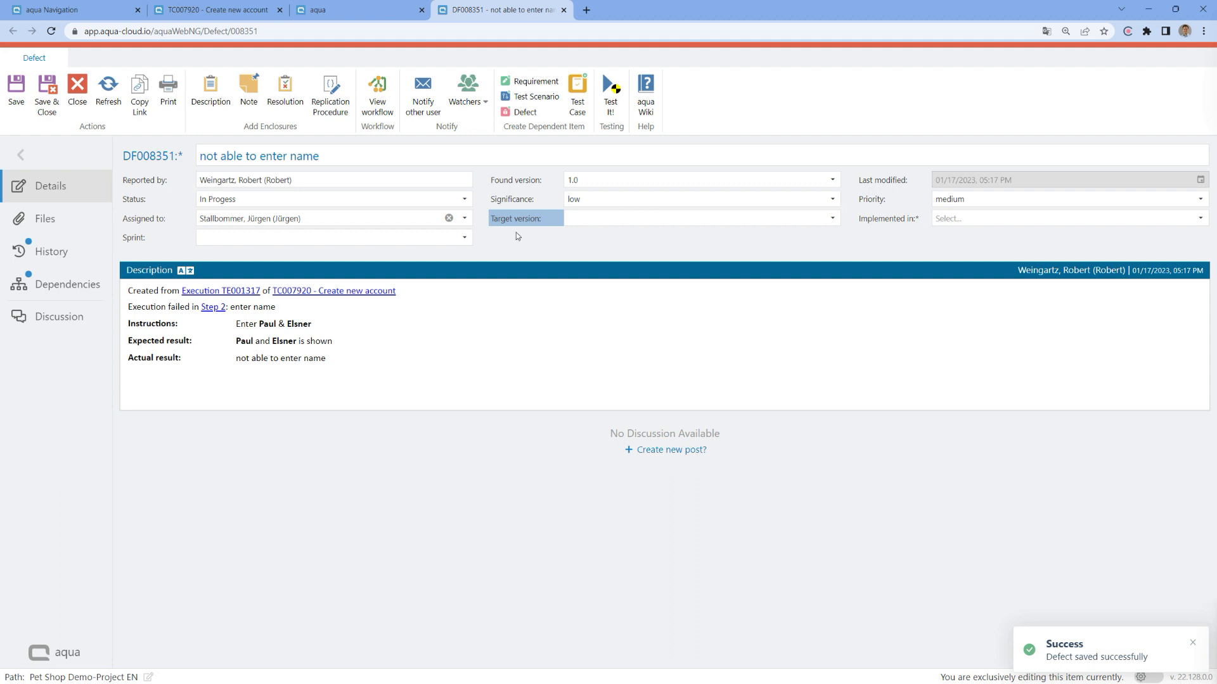
left_click(378, 93)
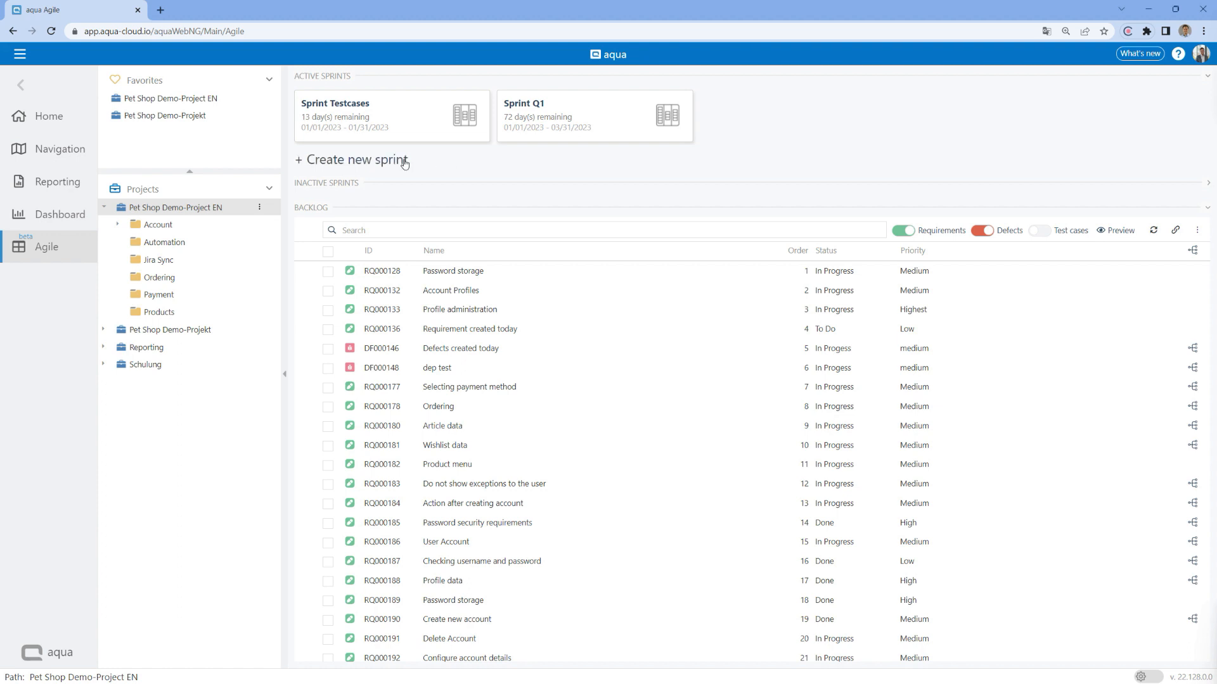
Step: Regroup three backlog items at orders 4–6, include test cases, and open Sprint Q1
left_click(355, 160)
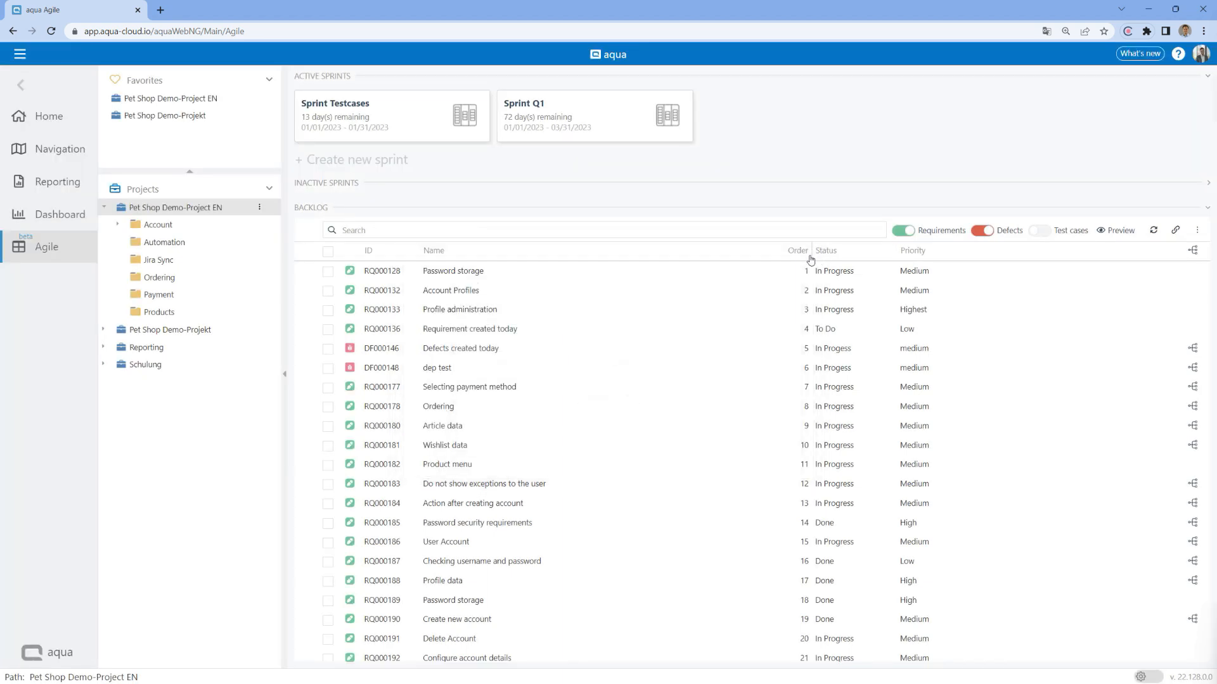
left_click(328, 328)
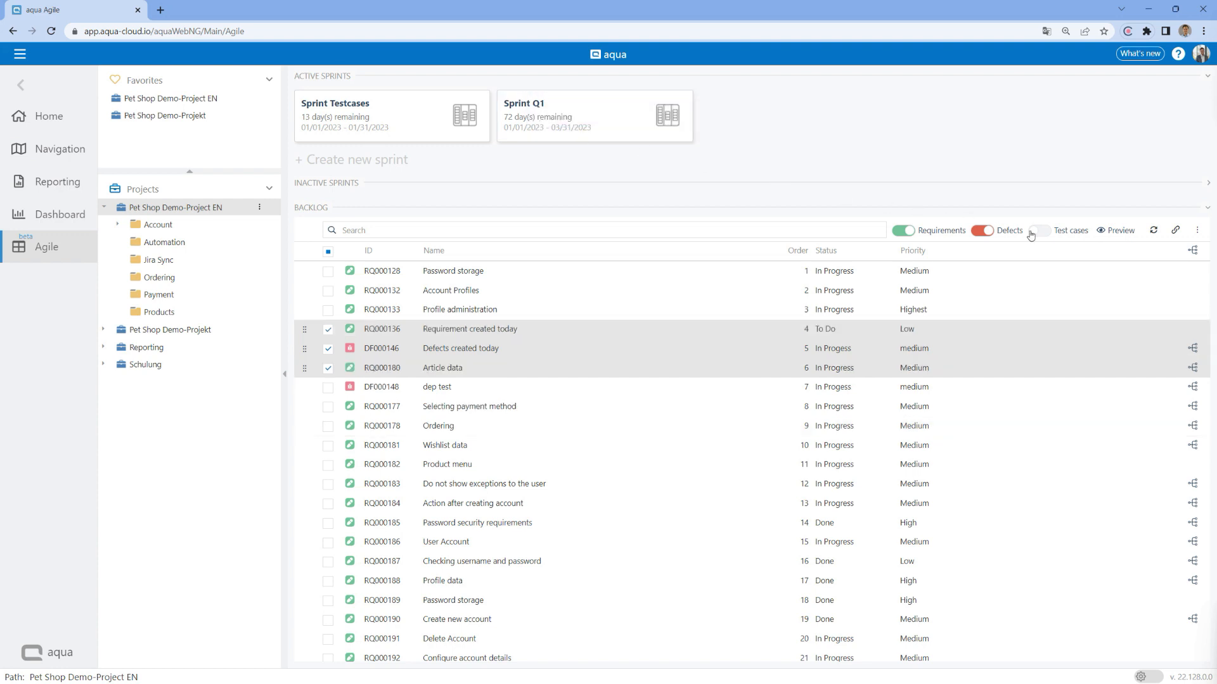
left_click(1039, 231)
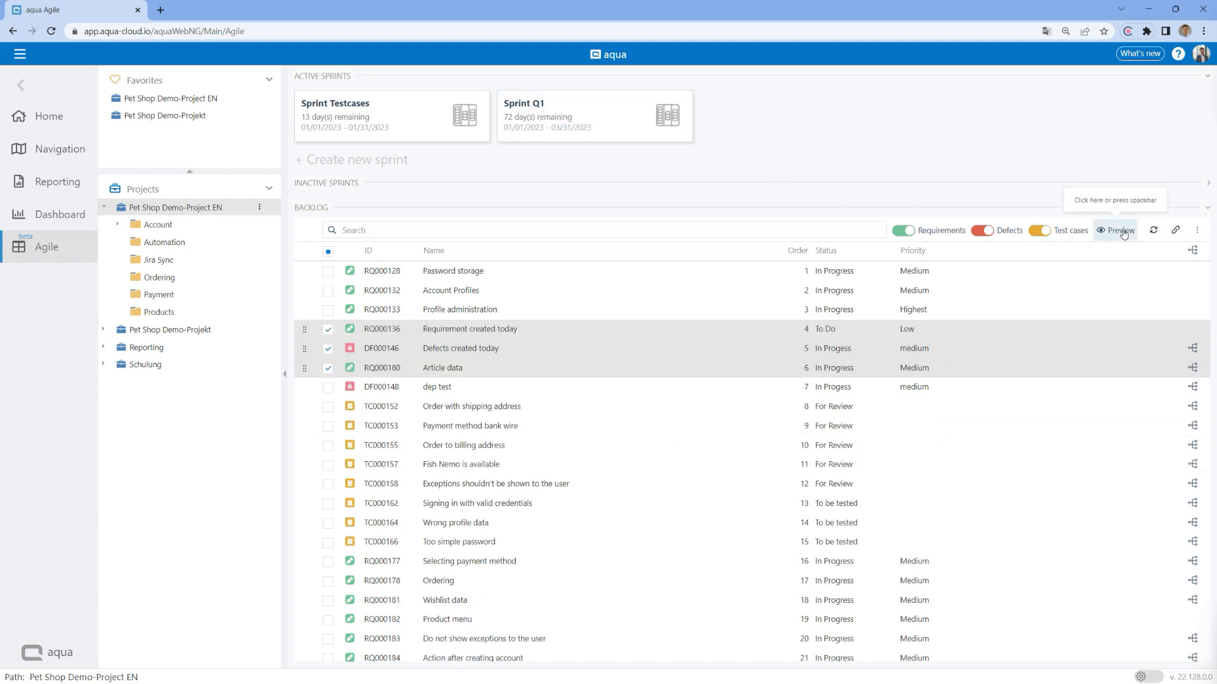
left_click(471, 406)
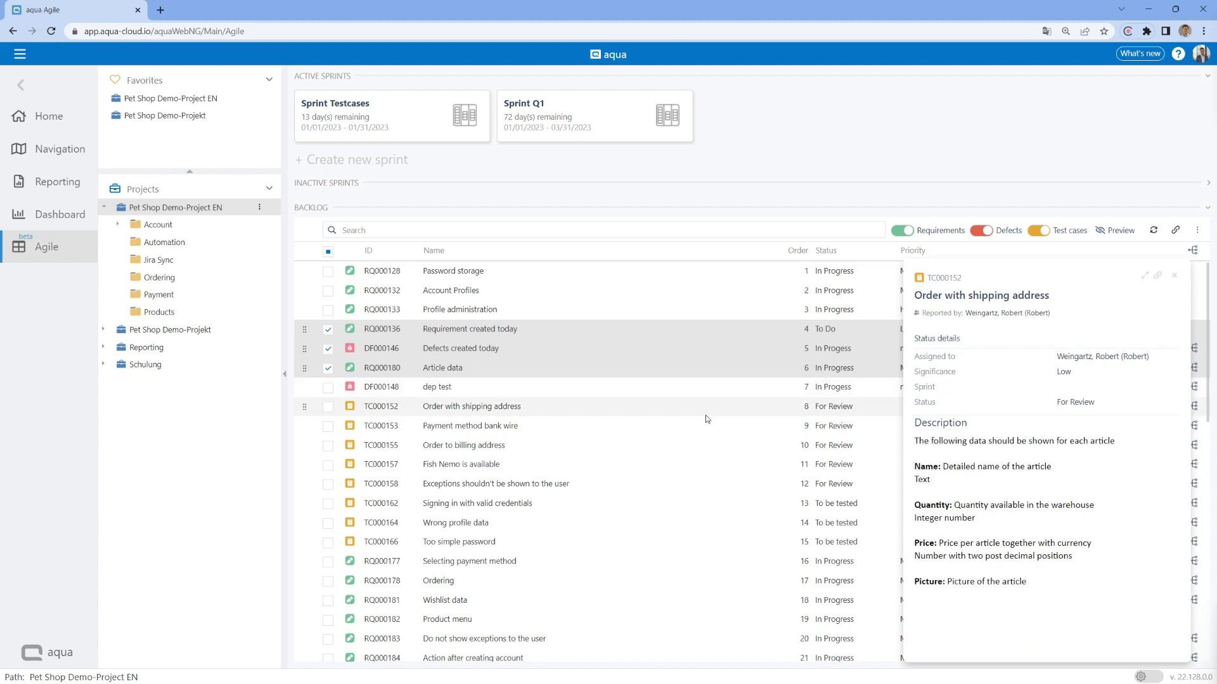
left_click(463, 445)
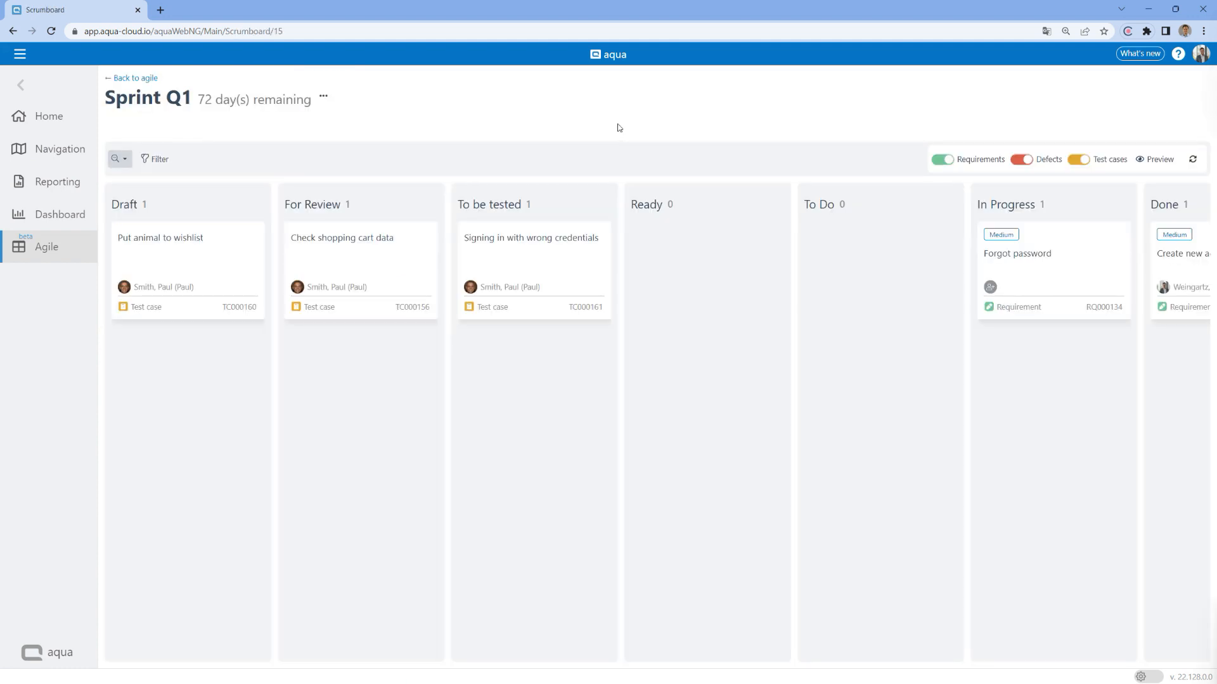
Step: Zoom out the Sprint Q1 board and move 'Signing in with wrong credentials' to Ready
left_click(114, 159)
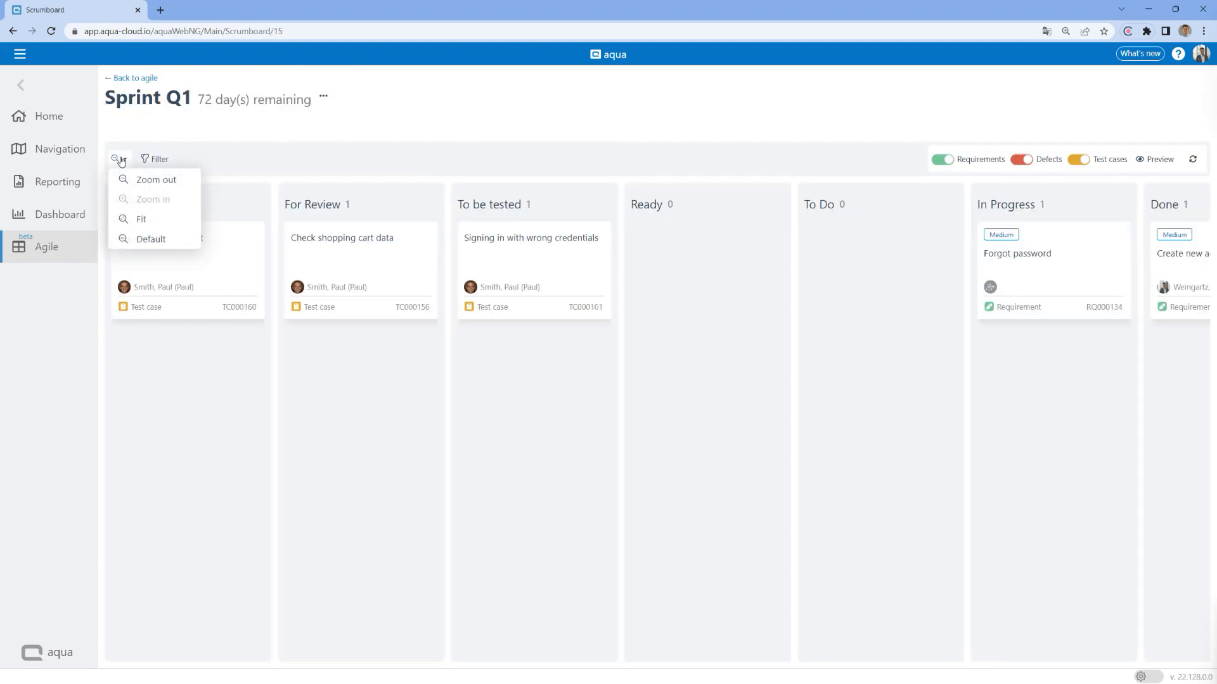
left_click(156, 179)
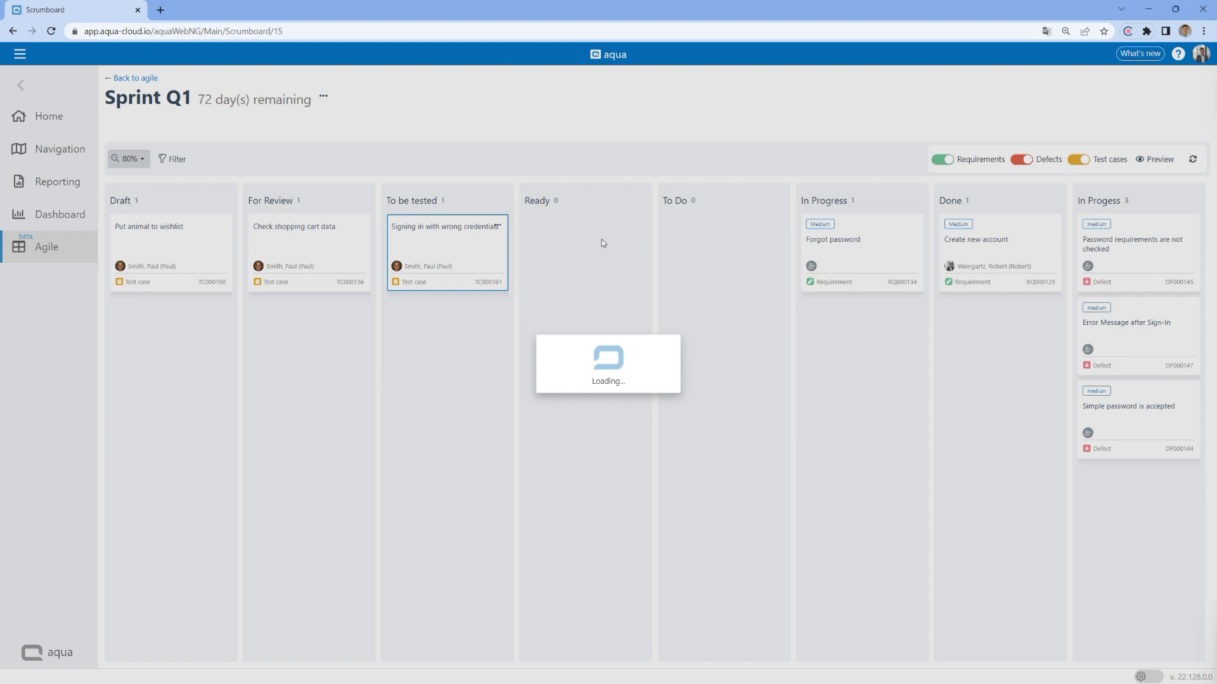
left_click_drag(446, 227, 584, 226)
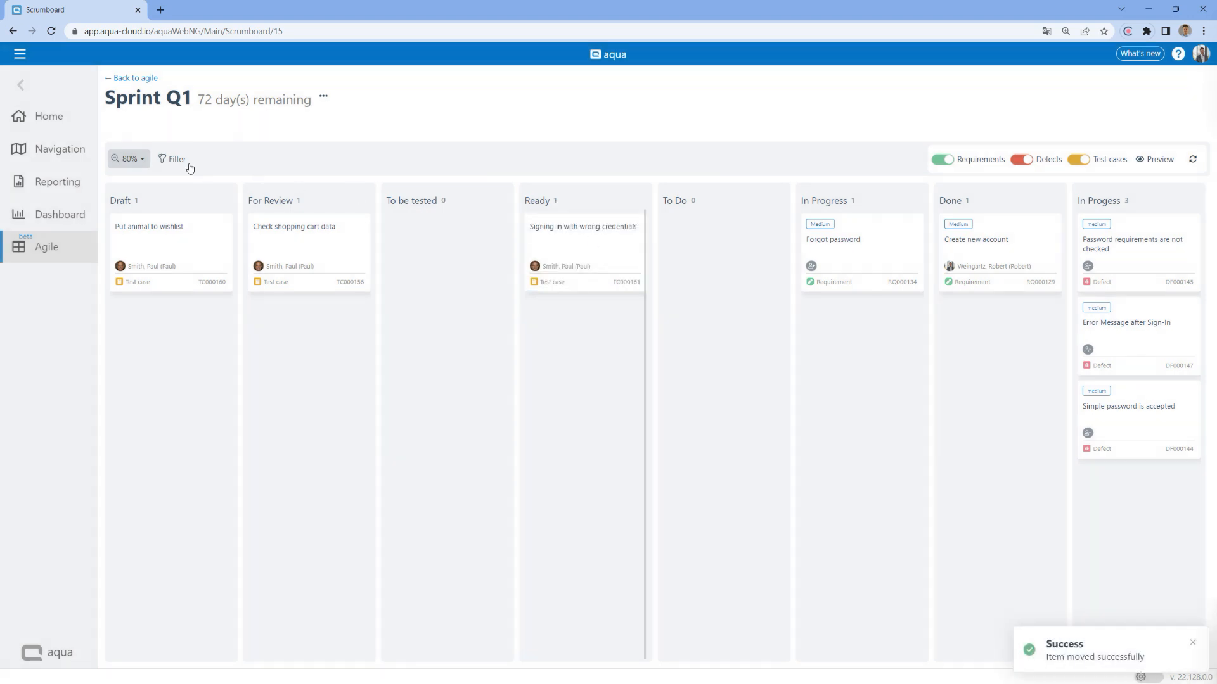
Step: Filter the board to items assigned to me and view the remaining item's details
left_click(176, 159)
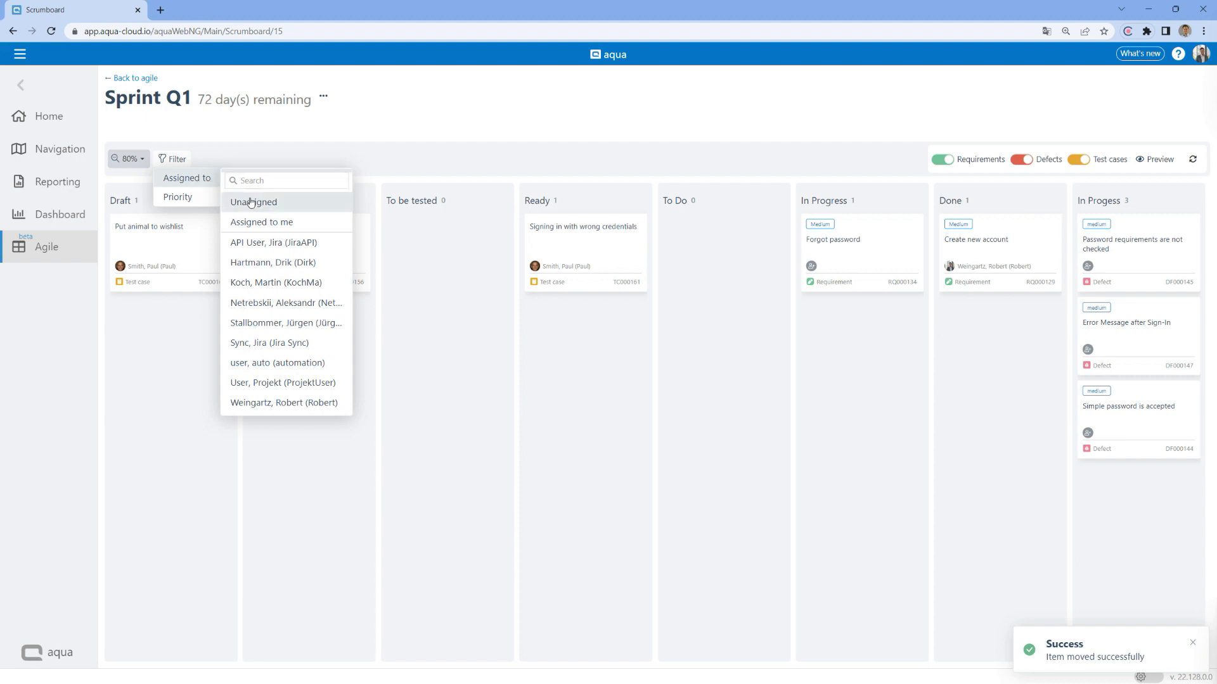
left_click(260, 222)
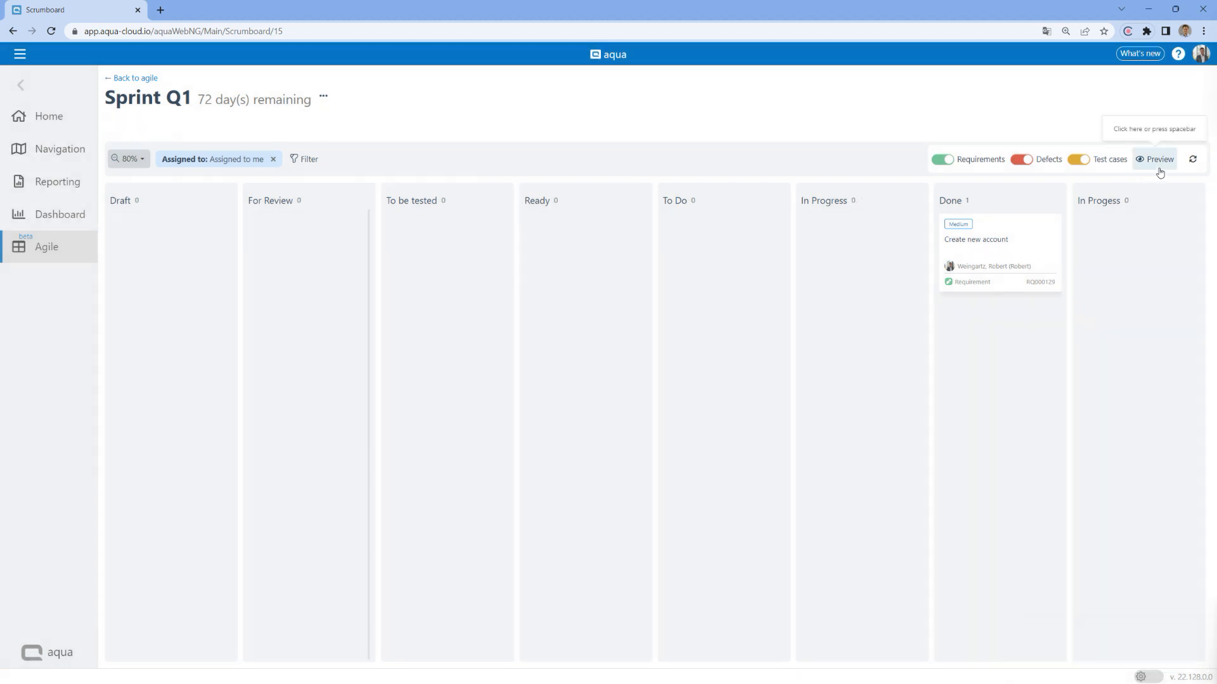
left_click(975, 239)
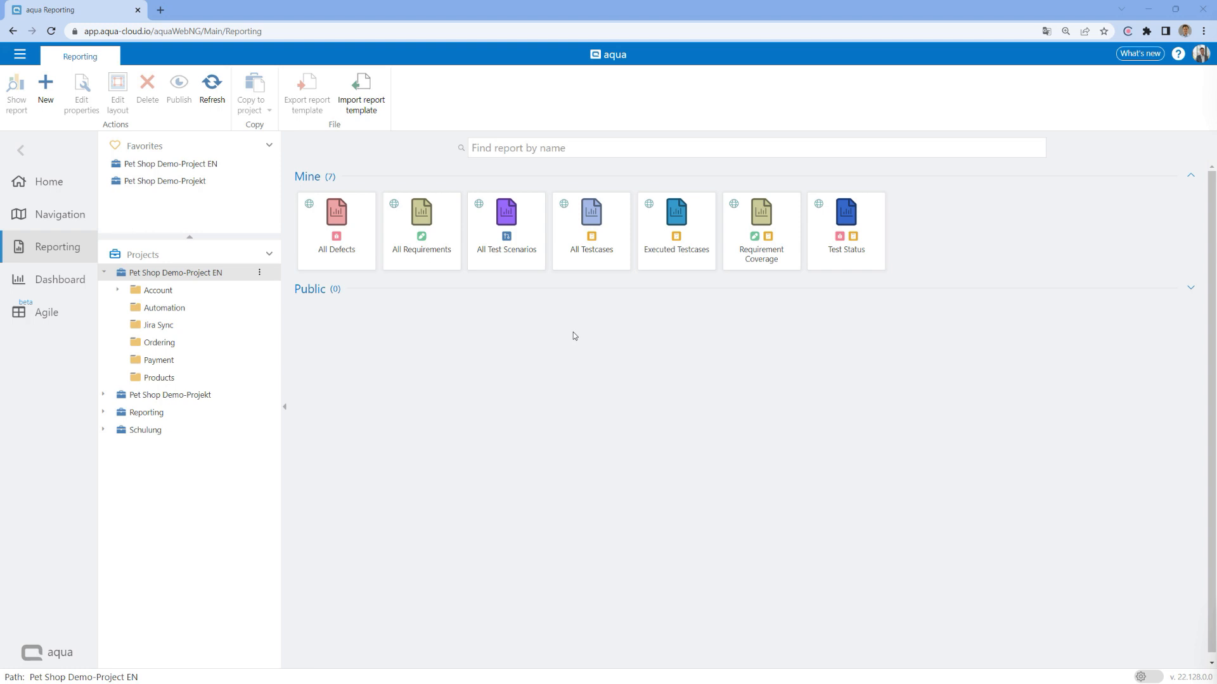
mouse_move(812, 287)
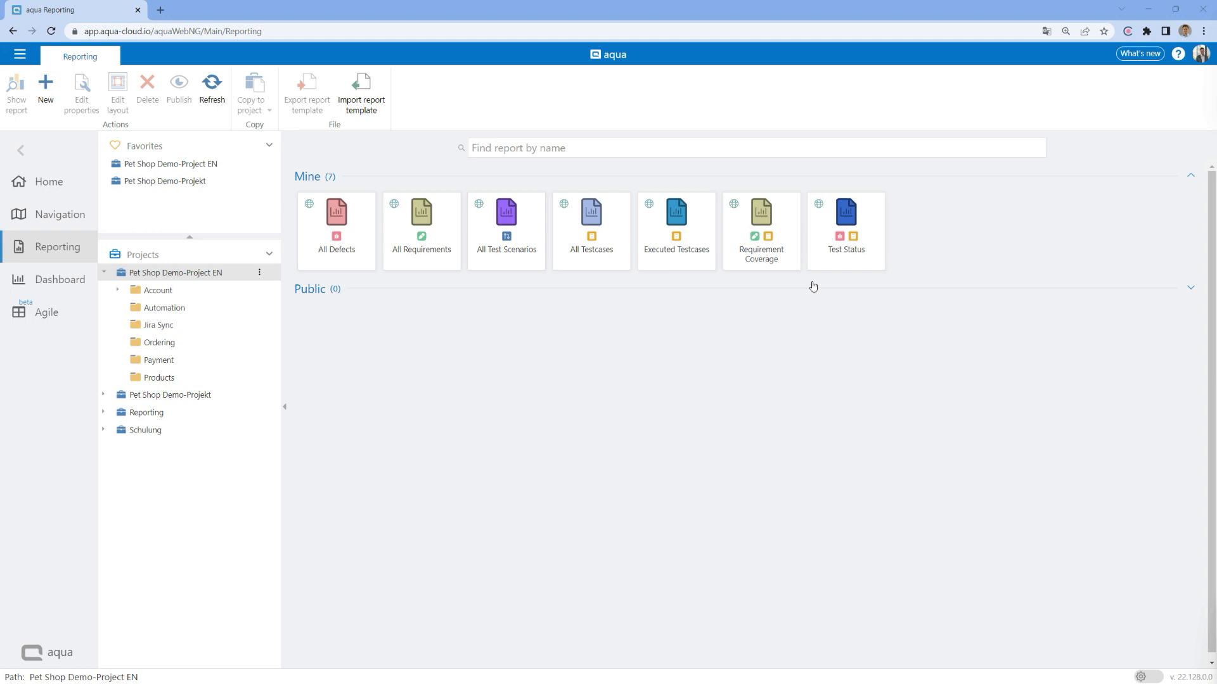
mouse_move(614, 298)
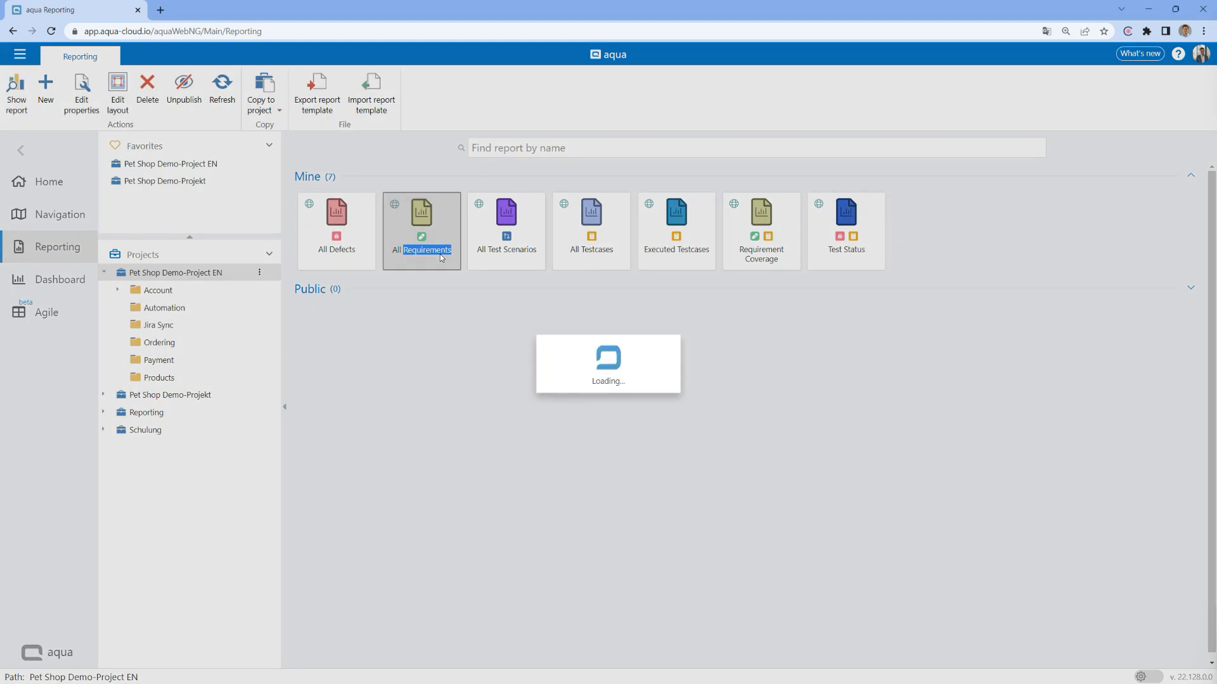
Step: Generate the All Requirements report for Pet Shop Demo-Project EN with default settings
double_click(422, 216)
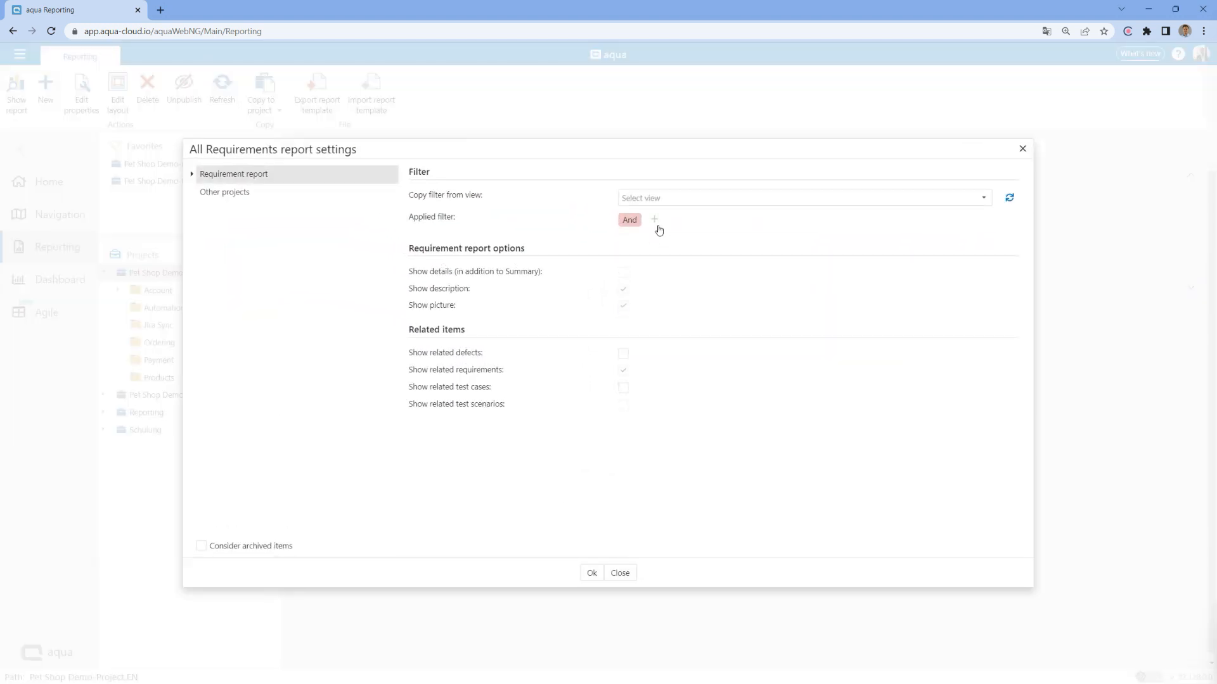
left_click(591, 572)
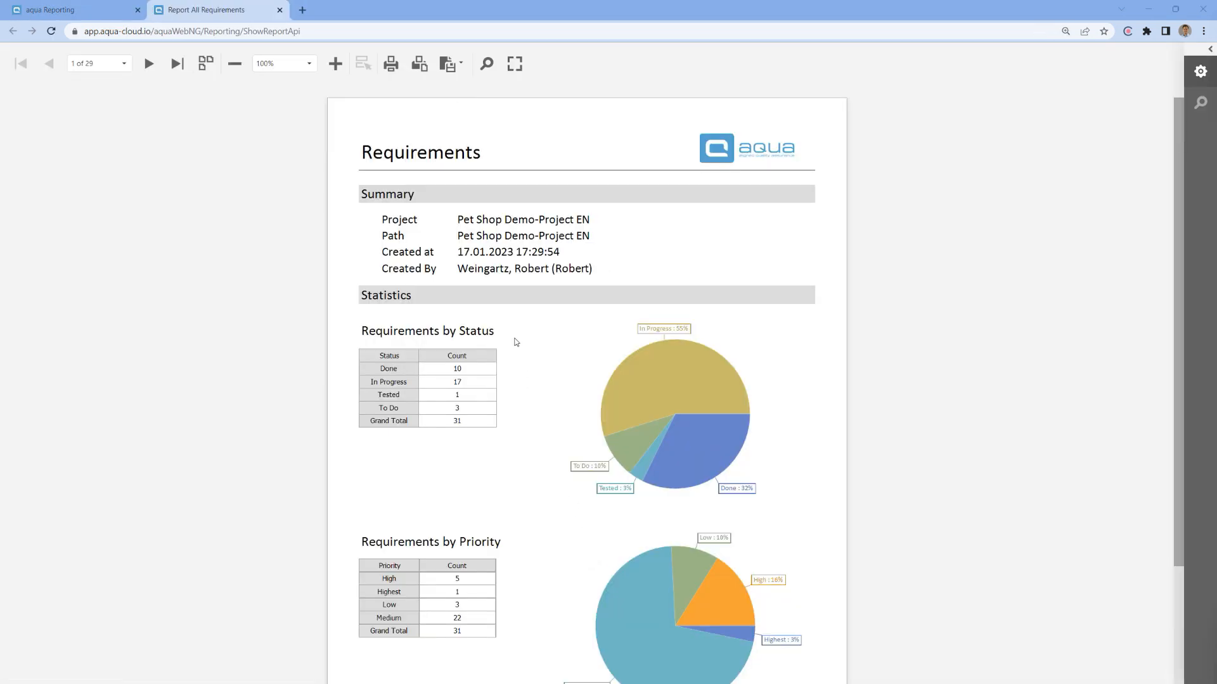
left_click(459, 63)
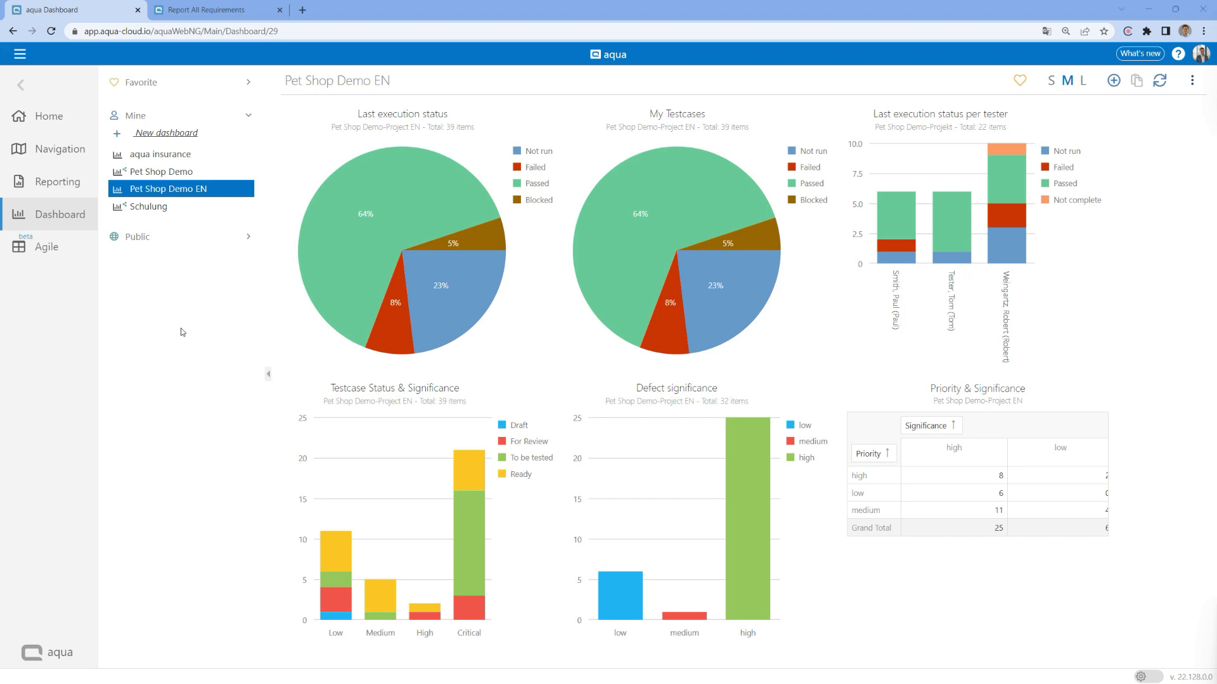
mouse_move(184, 145)
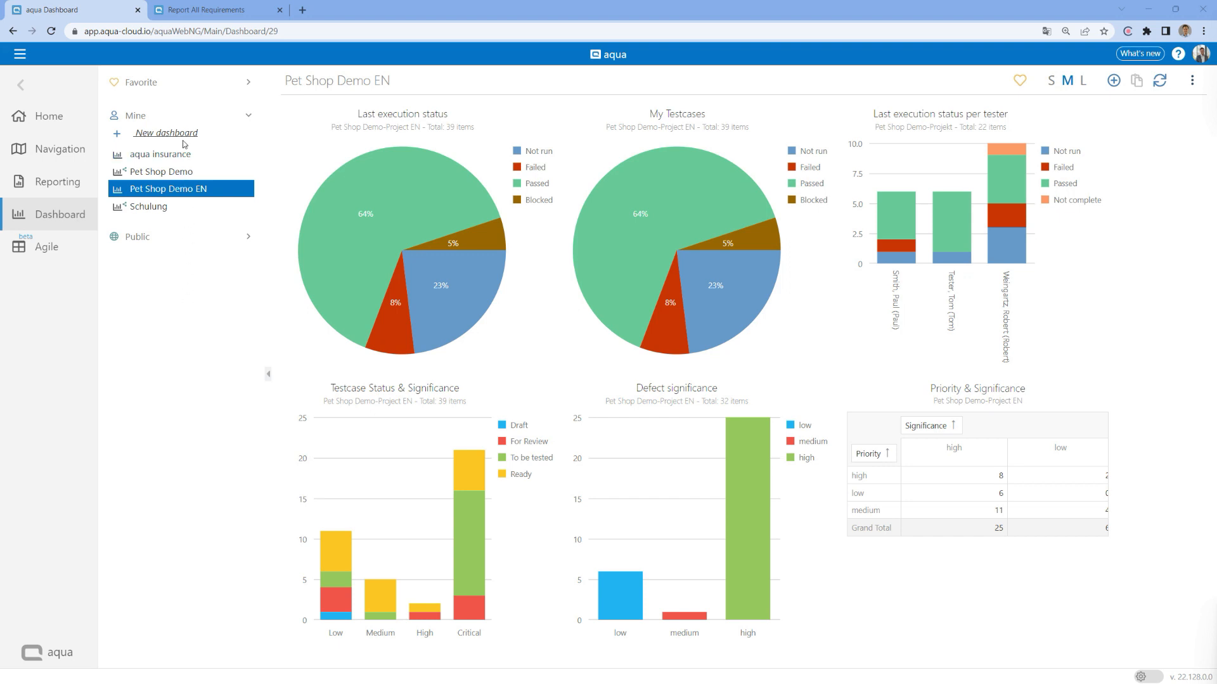
Step: Create a new dashboard and add a widget with its configuration expanded
left_click(165, 133)
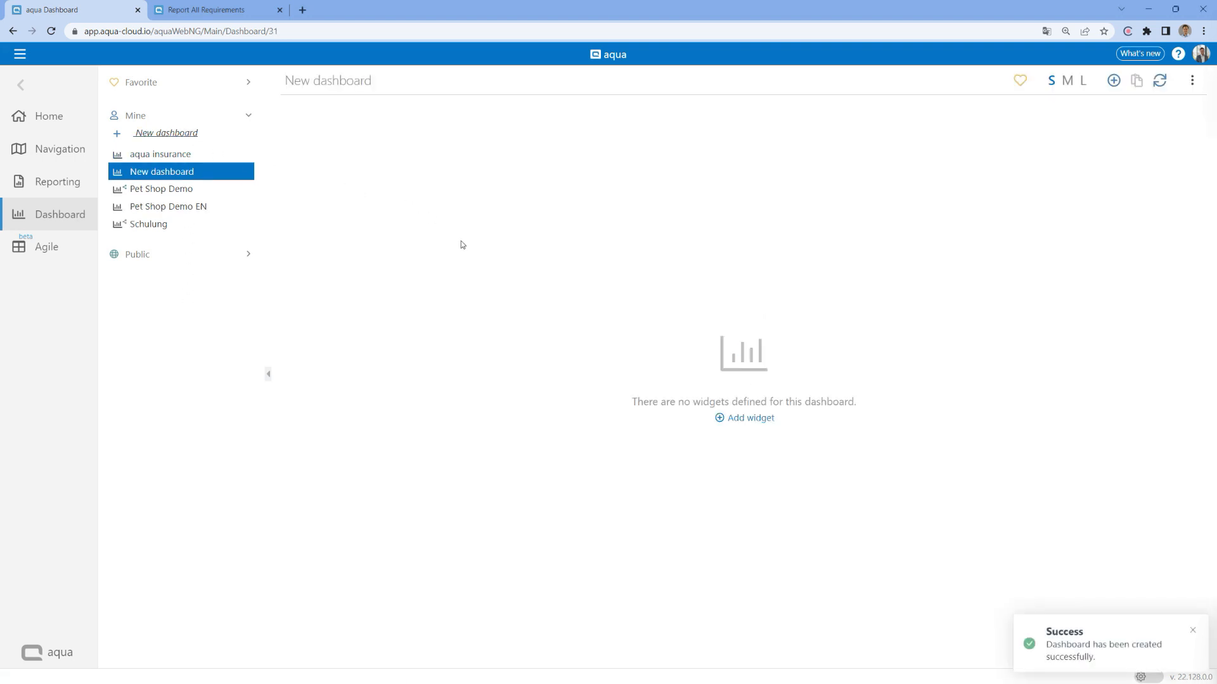
left_click(743, 418)
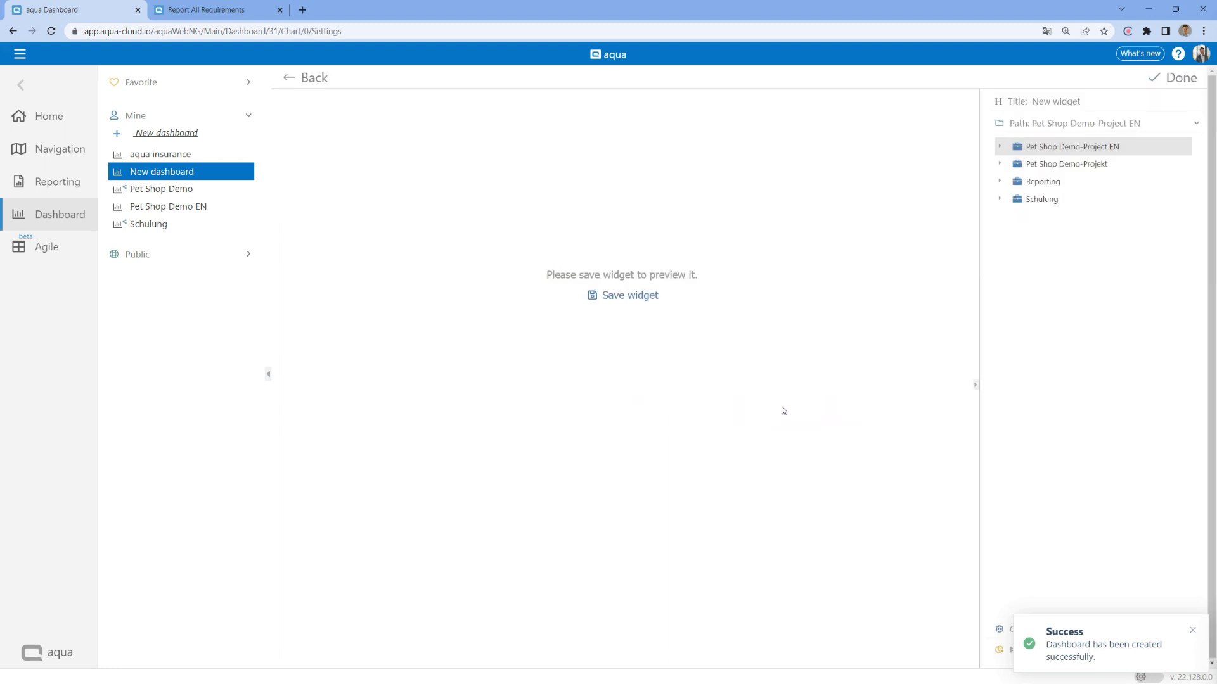
mouse_move(962, 190)
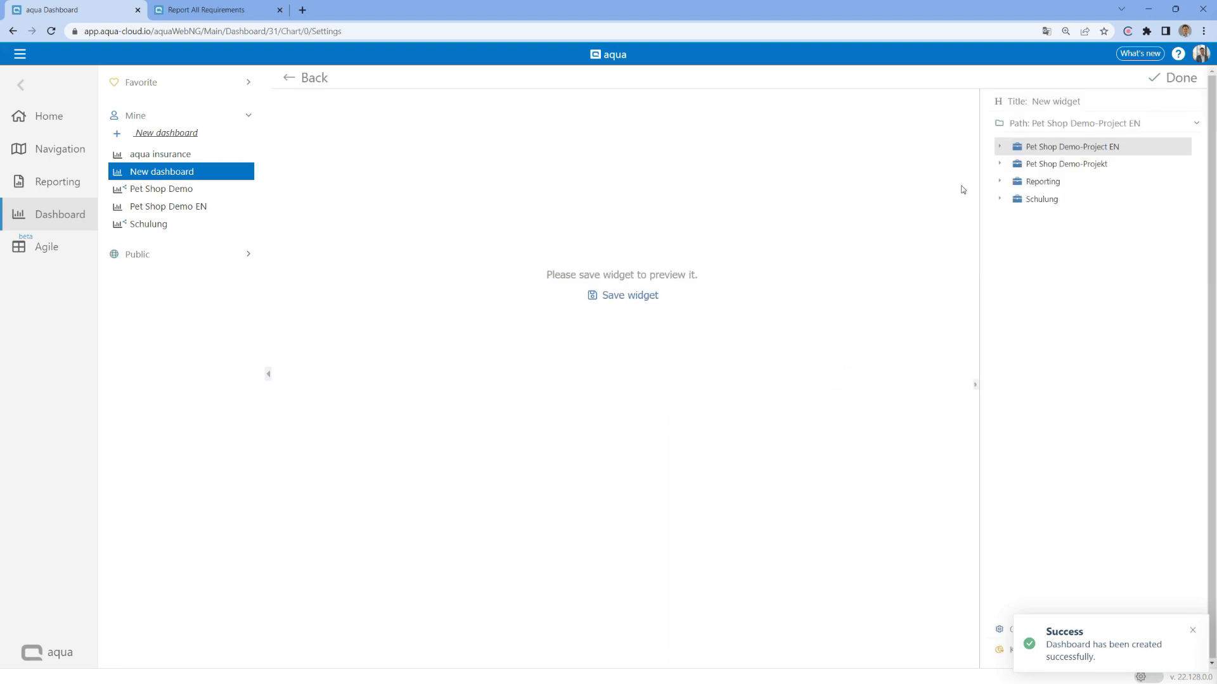
left_click(1001, 147)
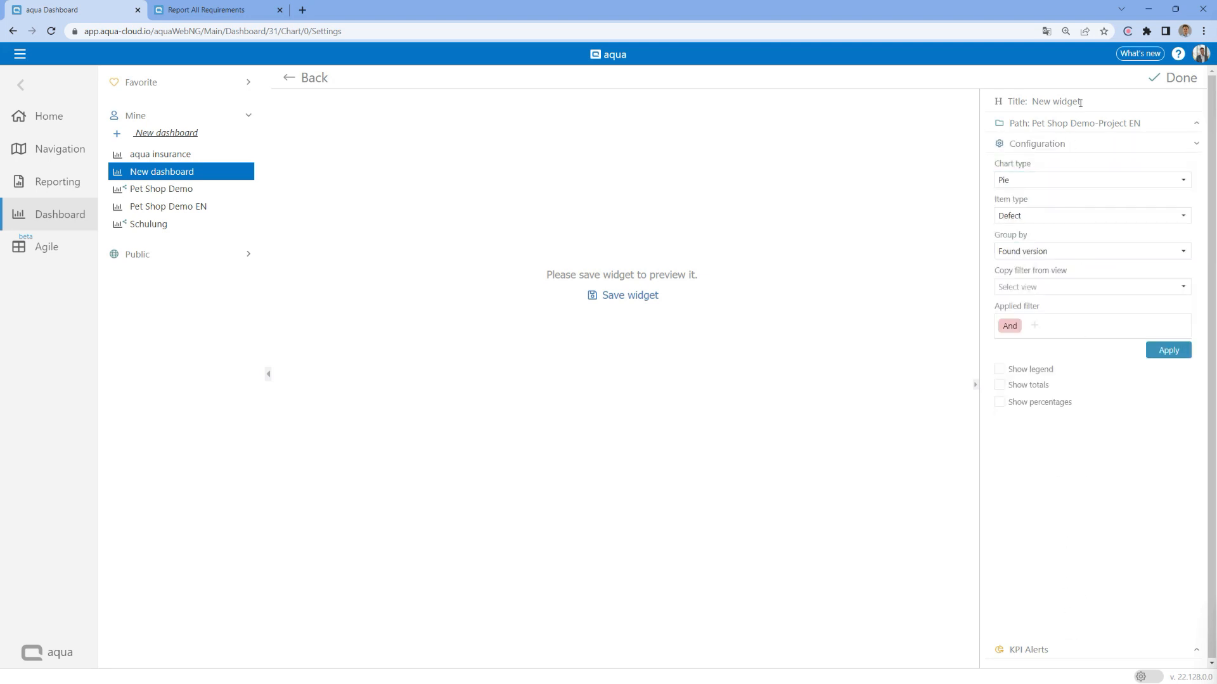
Step: Make the widget a test-case pie grouped by last execution status, then maximize it
double_click(1055, 101)
type("Last execution Status")
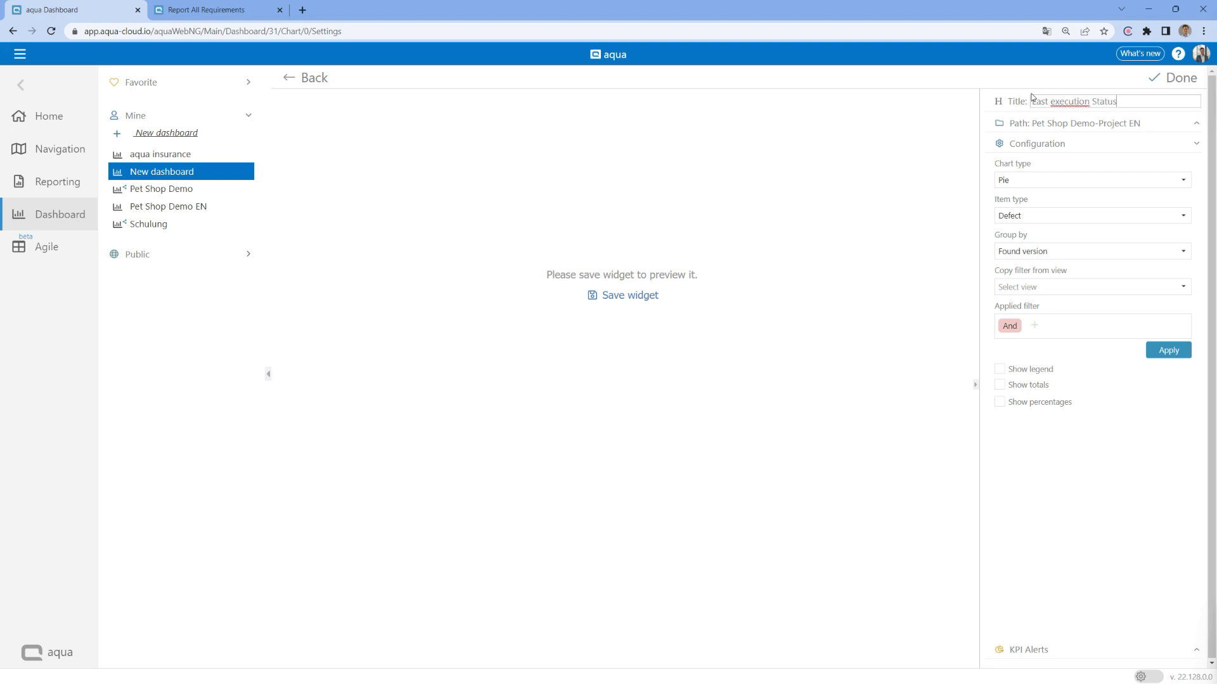
left_click(1086, 215)
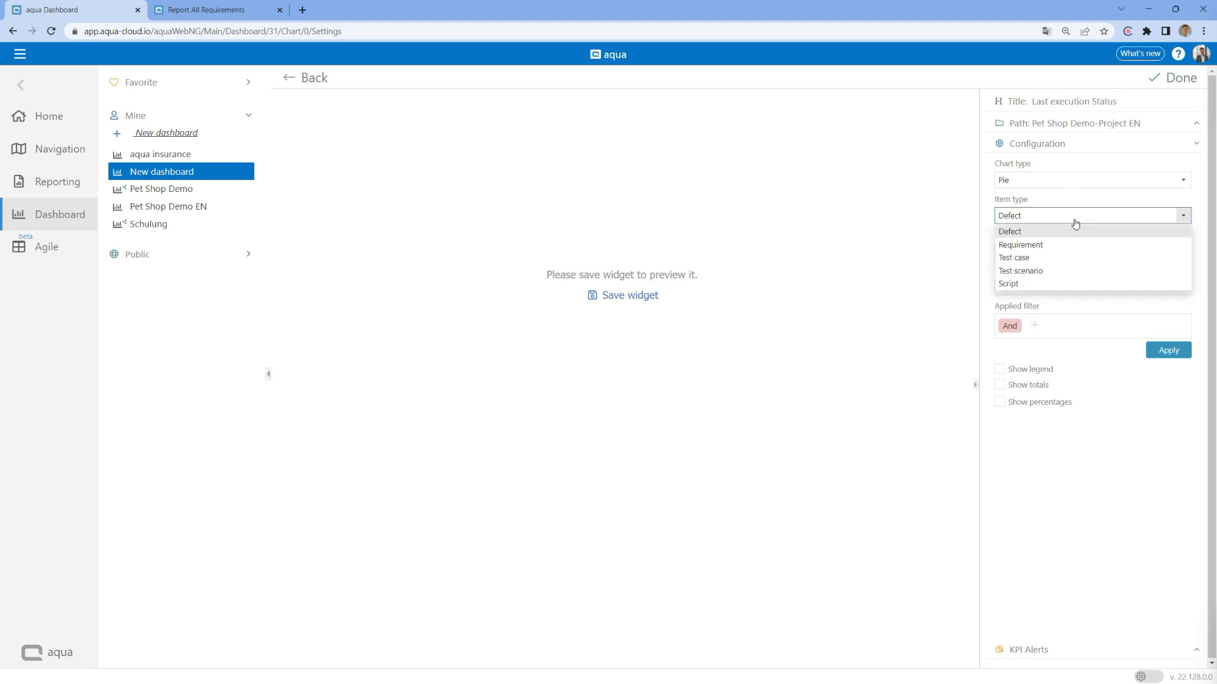
left_click(1014, 257)
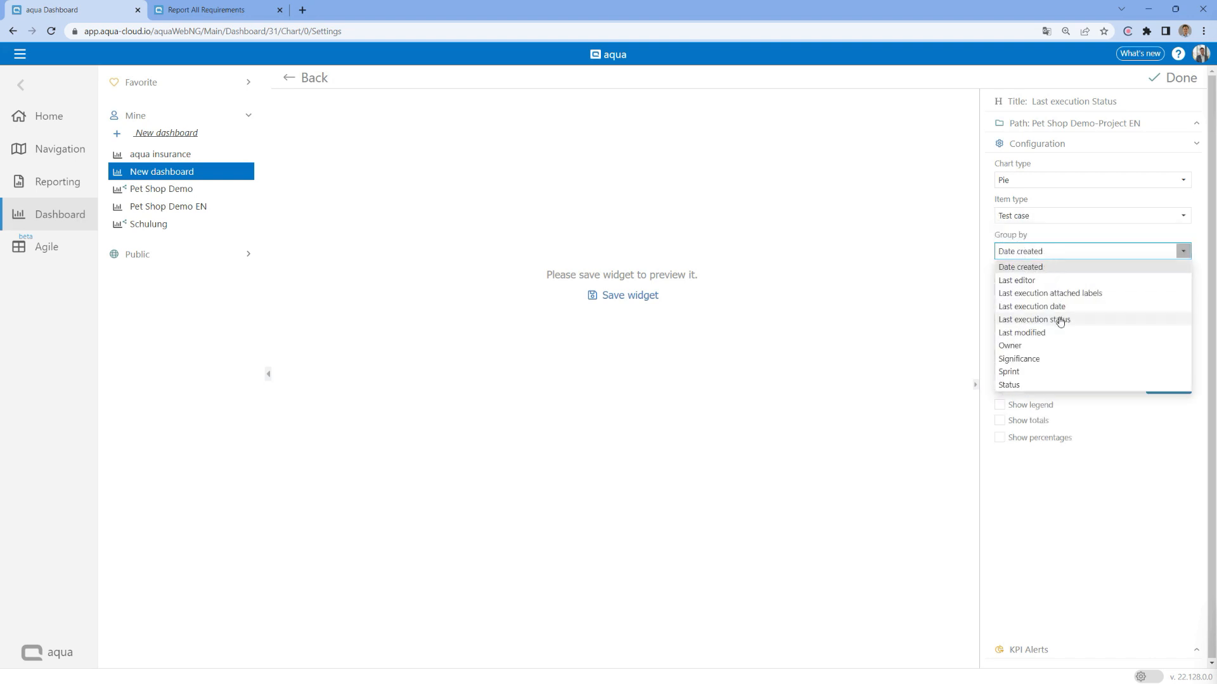
left_click(1033, 319)
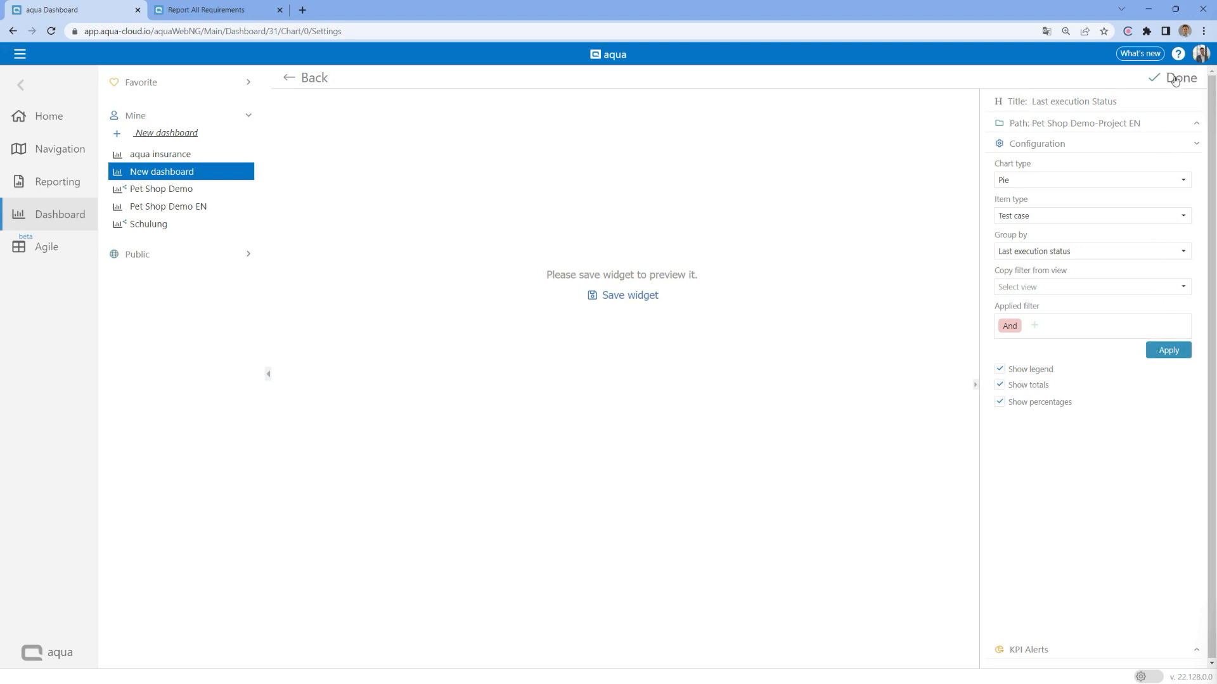
left_click(628, 295)
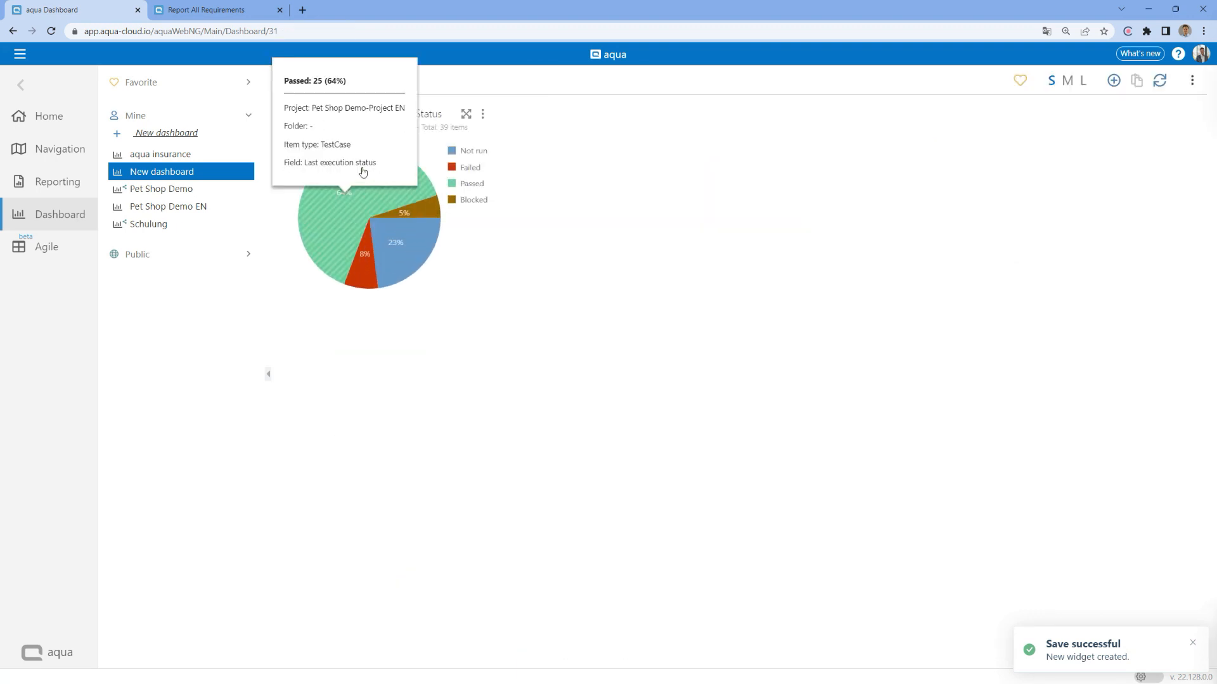
left_click(466, 114)
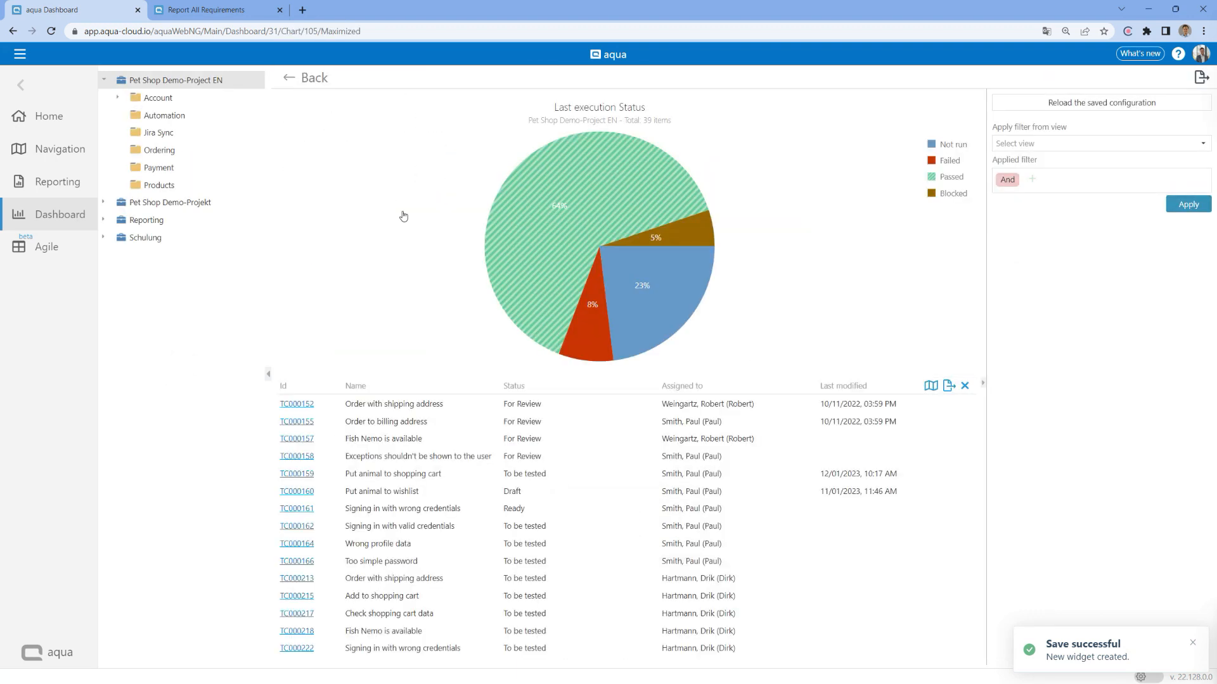
mouse_move(903, 360)
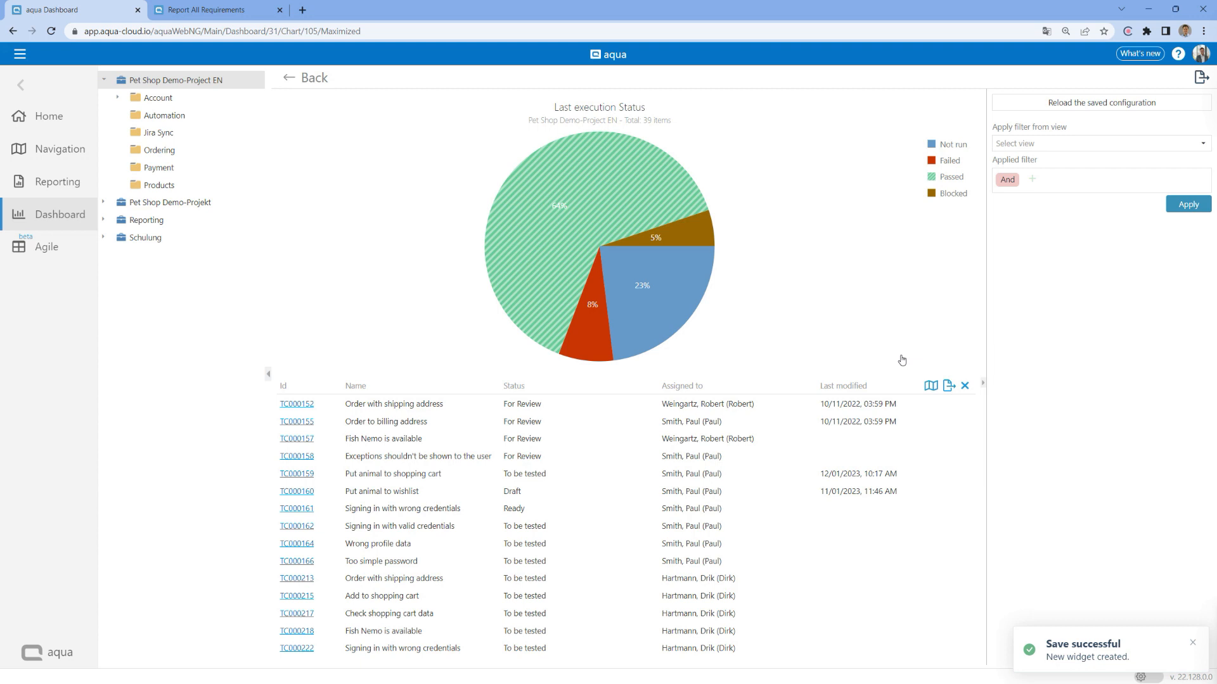